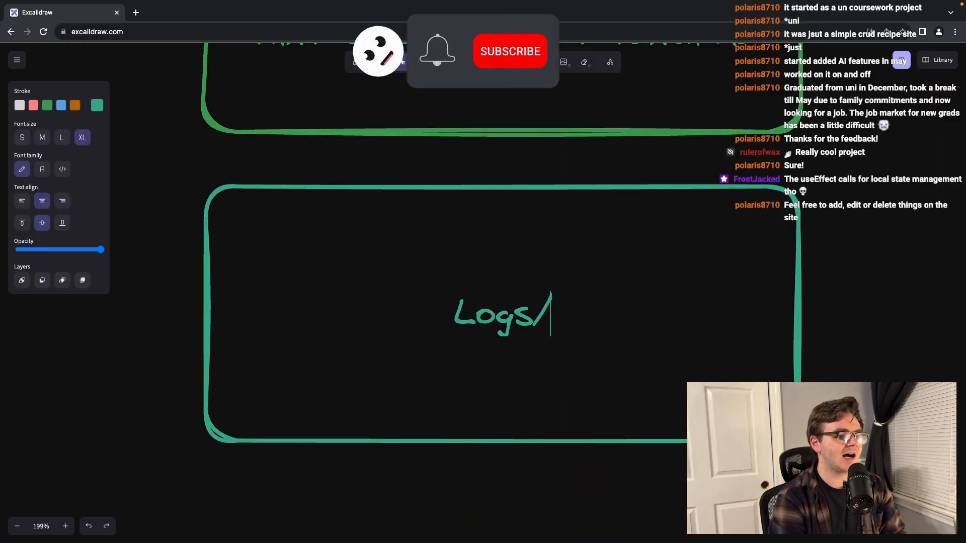
- Finish the Logs/Metrics label and add rounded boxes Step1, Step2 and Step3 beneath it
{"action": "type", "text": "Metrics"}
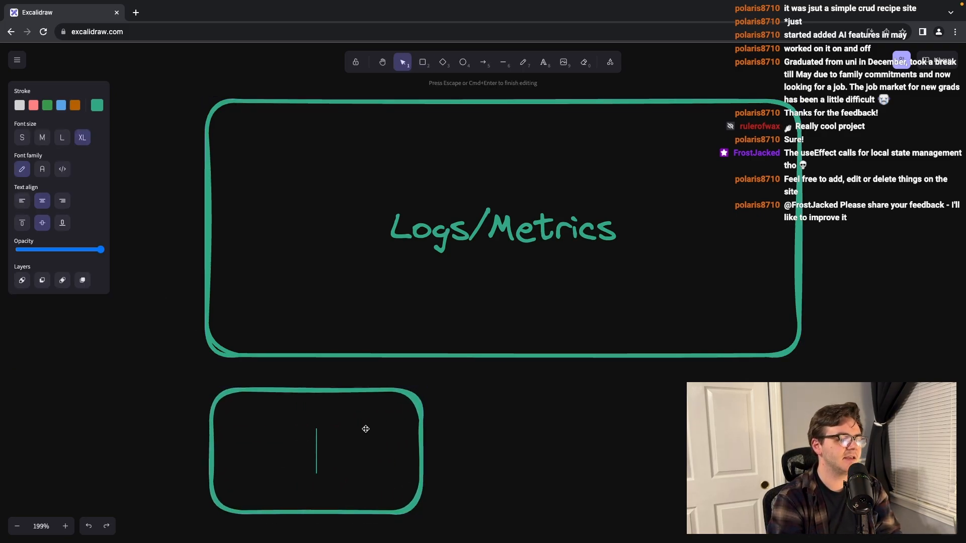
{"action": "type", "text": "Step1"}
{"action": "type", "text": "Step2"}
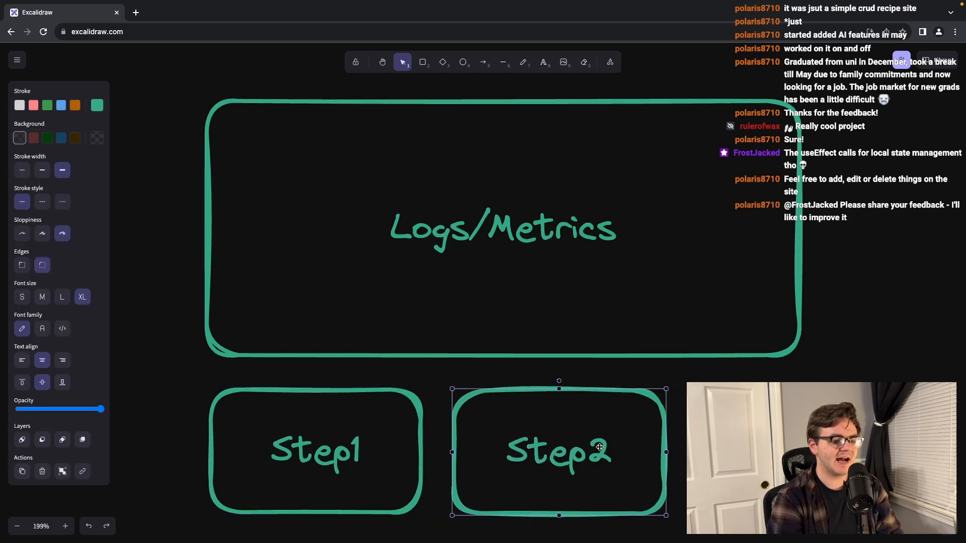
{"action": "double_click", "coordinate": [558, 452]}
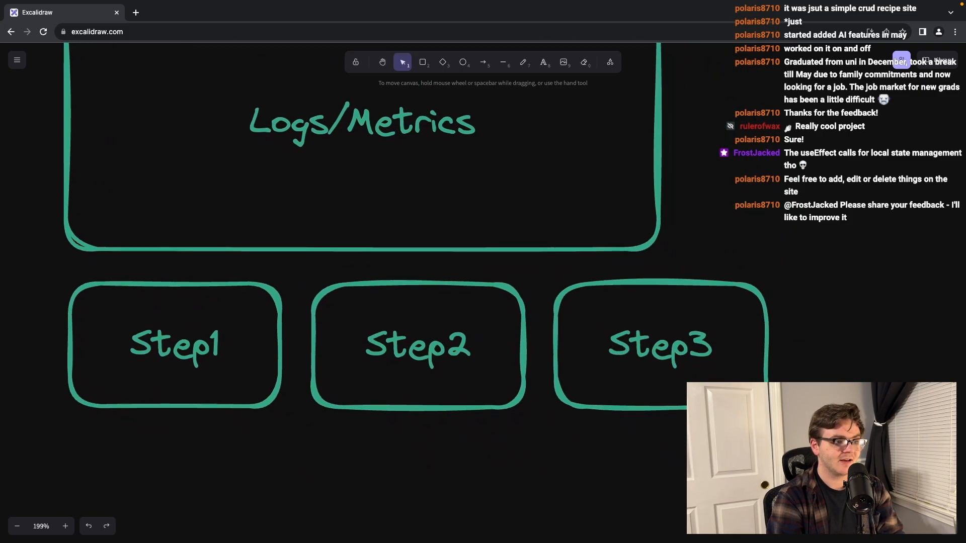
{"action": "scroll", "scroll_direction": "down", "scroll_amount": 3}
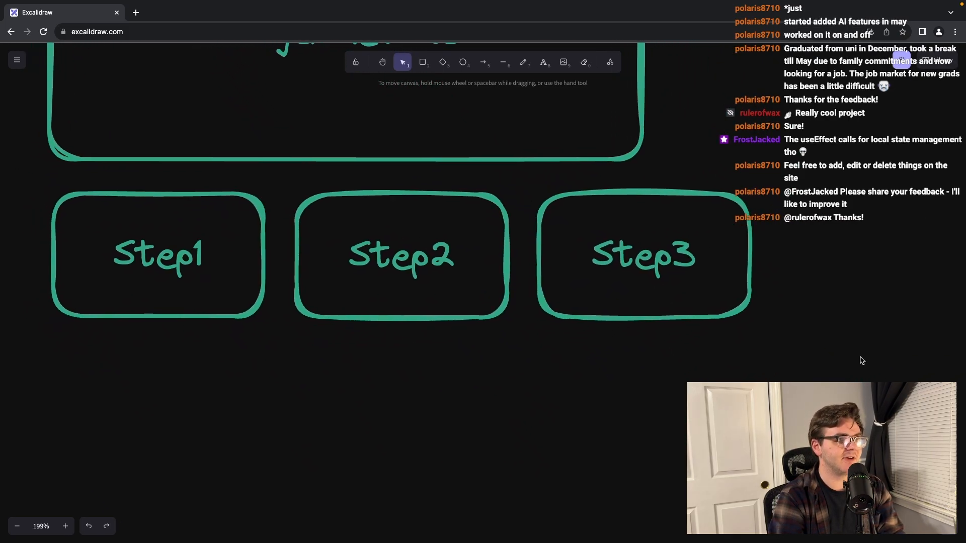
- Frame the three steps in a Program box and draw arrows Step1→Step2→Step3
{"action": "left_click", "coordinate": [423, 63]}
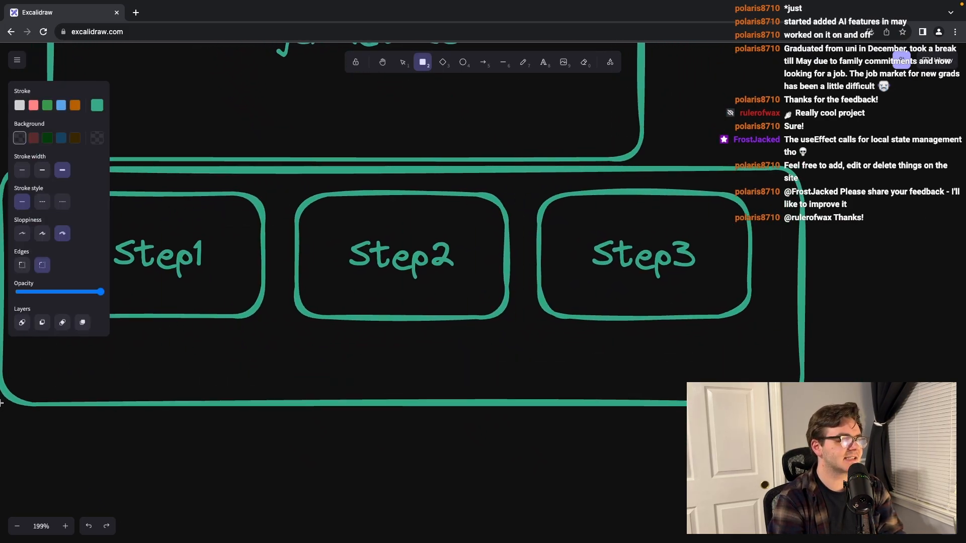
{"action": "left_click", "coordinate": [542, 62]}
{"action": "type", "text": "Program"}
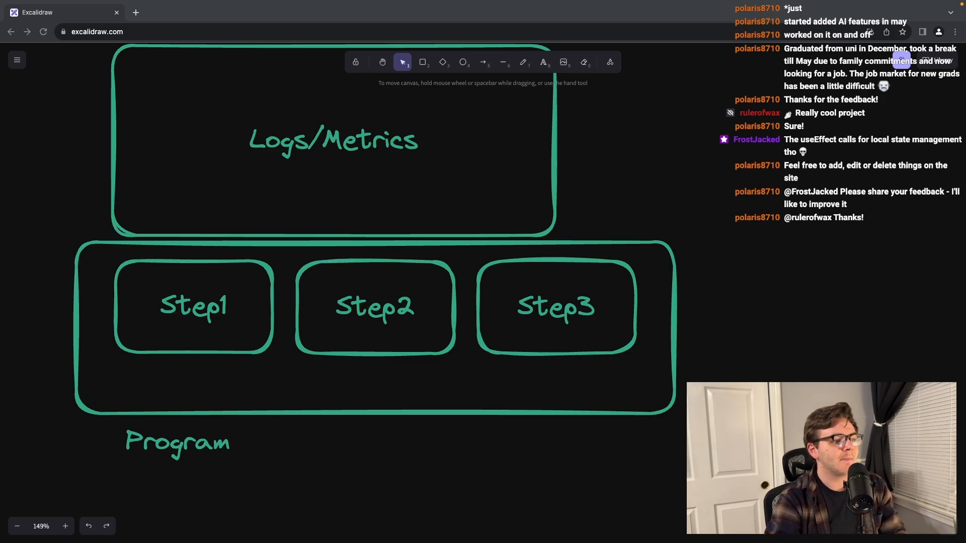
{"action": "left_click", "coordinate": [481, 61]}
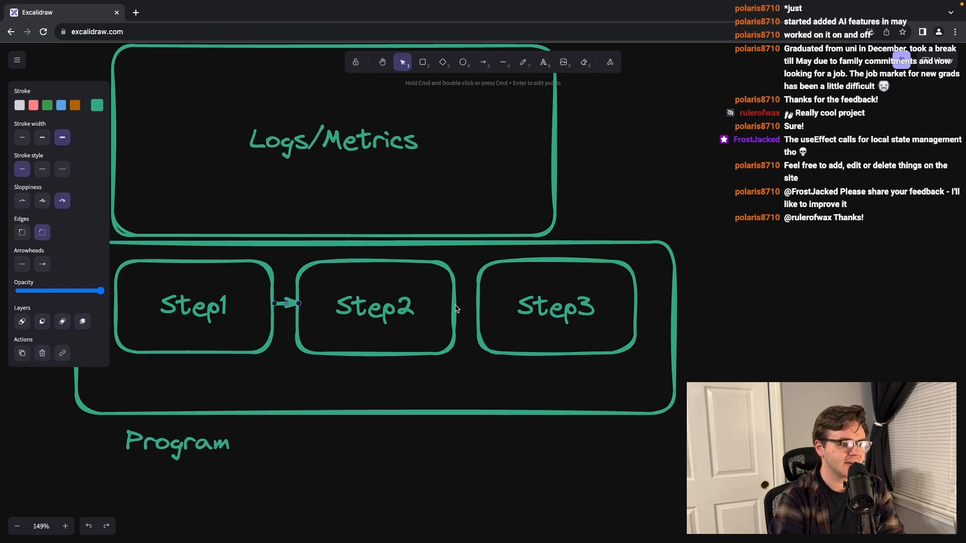
{"action": "left_click", "coordinate": [484, 61]}
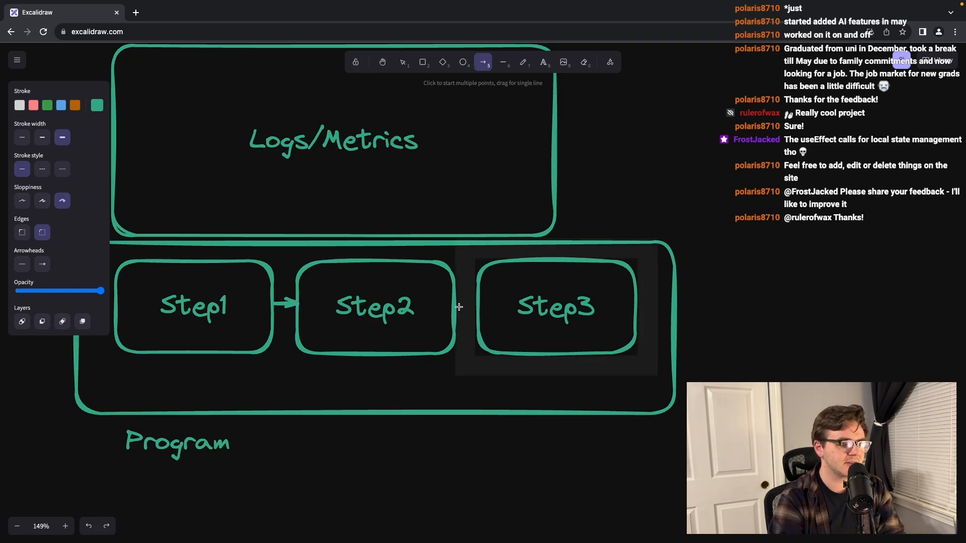
{"action": "left_click", "coordinate": [402, 62]}
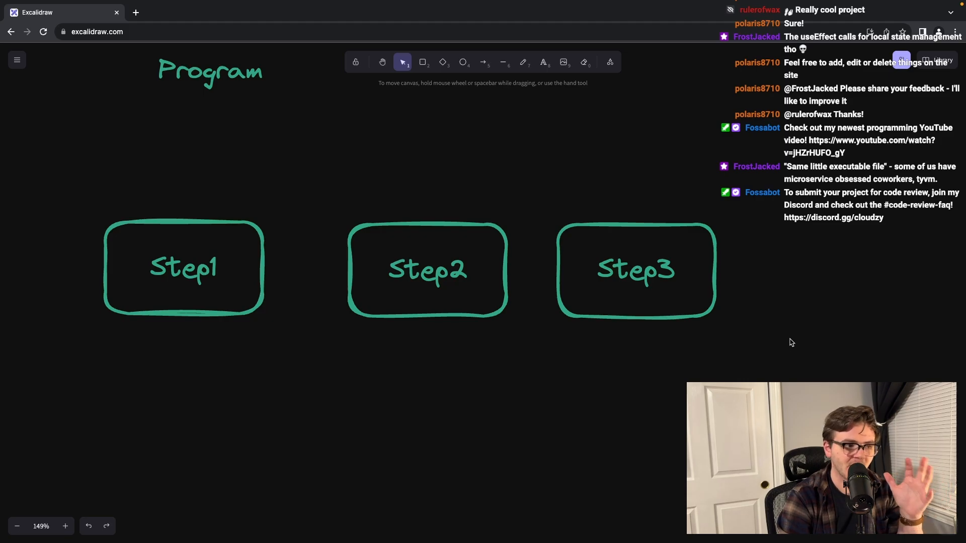
- Draw a tall enclosing box around Step1 and copy it around Step2 and Step3
{"action": "left_click", "coordinate": [428, 270]}
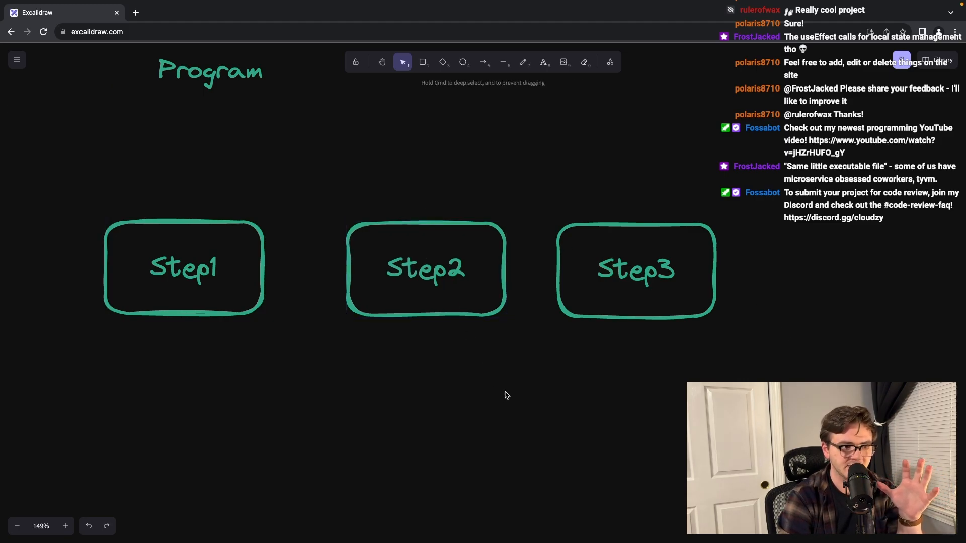
{"action": "mouse_move", "coordinate": [423, 360]}
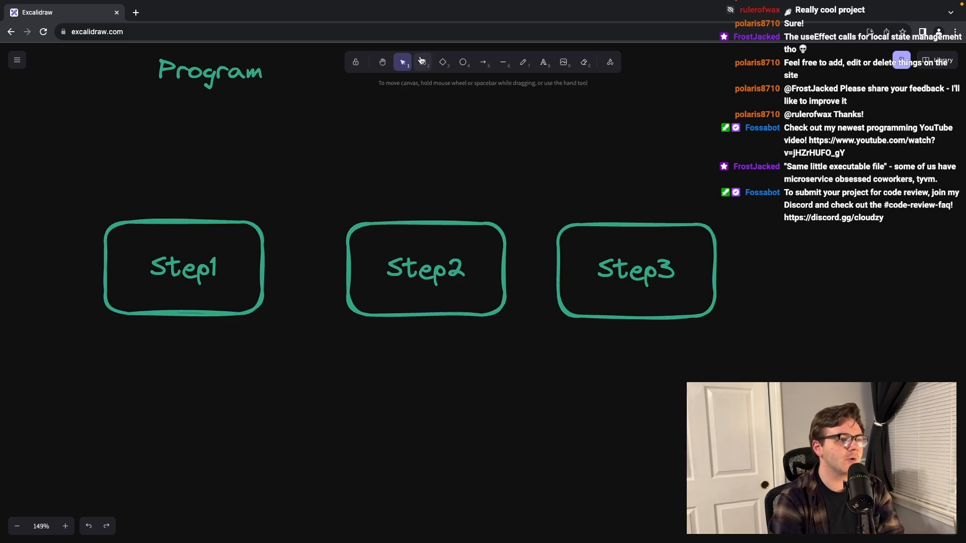
{"action": "left_click", "coordinate": [423, 62]}
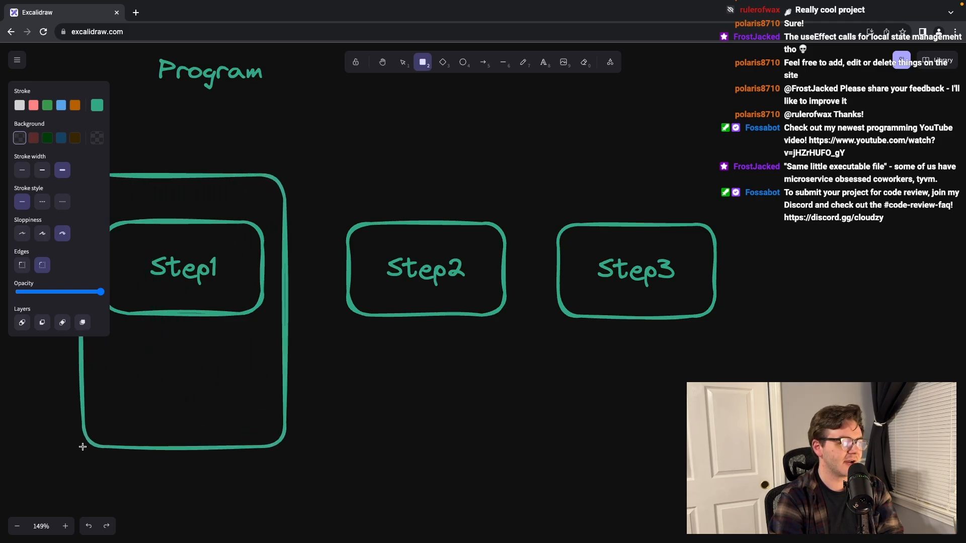
{"action": "left_click_drag", "start_coordinate": [366, 194], "coordinate": [569, 467]}
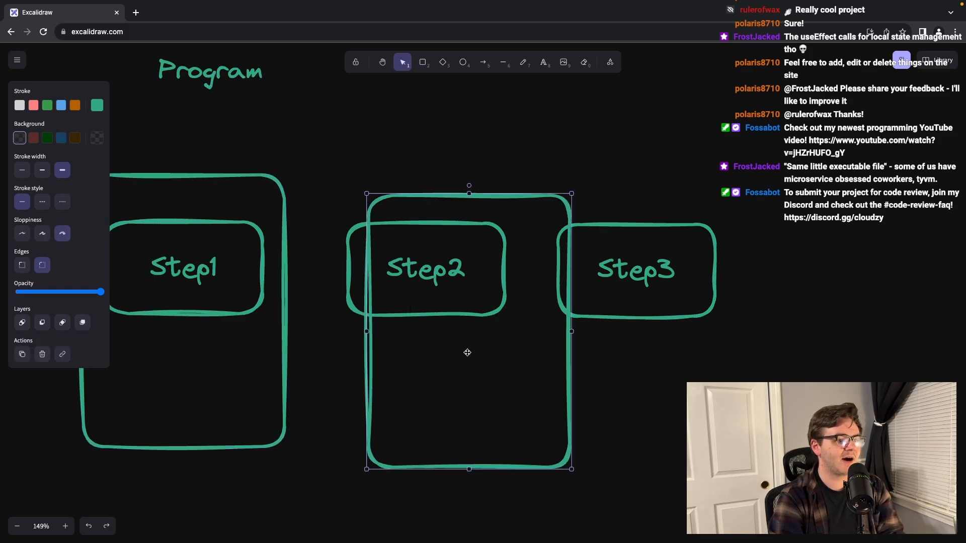
{"action": "left_click_drag", "start_coordinate": [467, 352], "coordinate": [412, 317]}
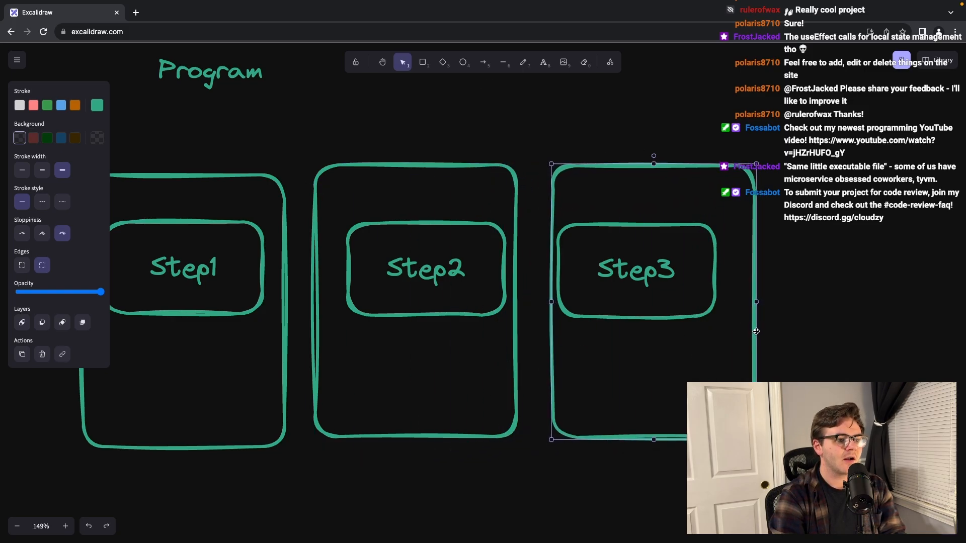
{"action": "left_click", "coordinate": [356, 232]}
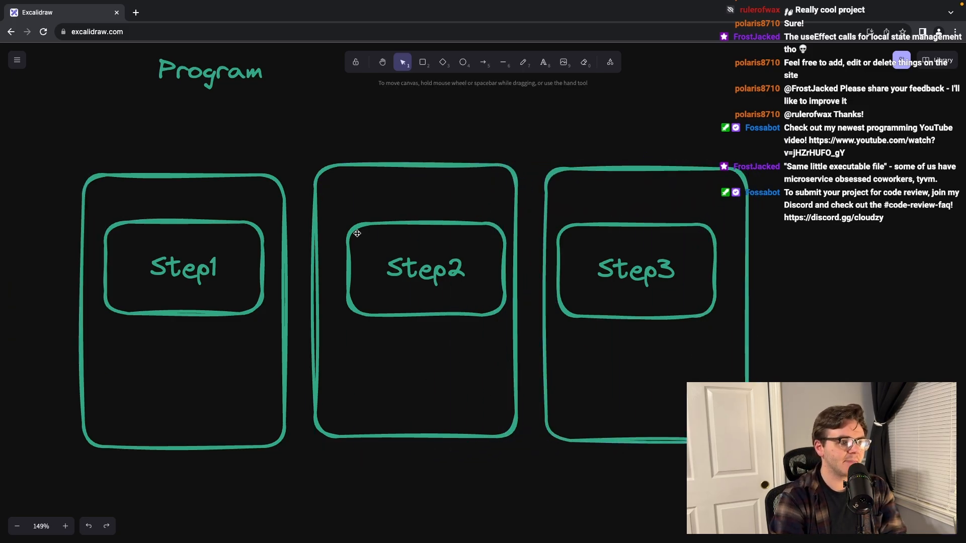
{"action": "mouse_move", "coordinate": [504, 61]}
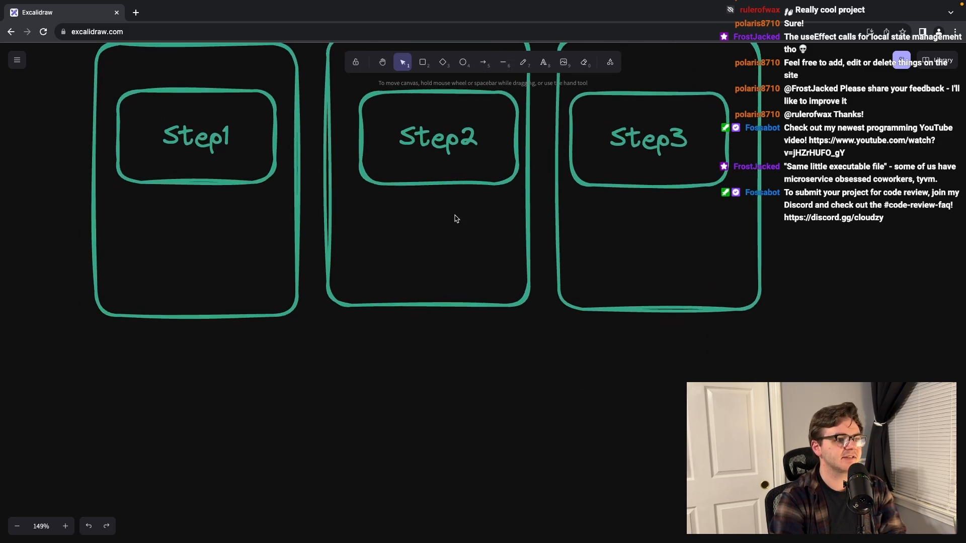
- Draw a horizontal line and an L-shaped connector beneath the step boxes
{"action": "left_click", "coordinate": [503, 61]}
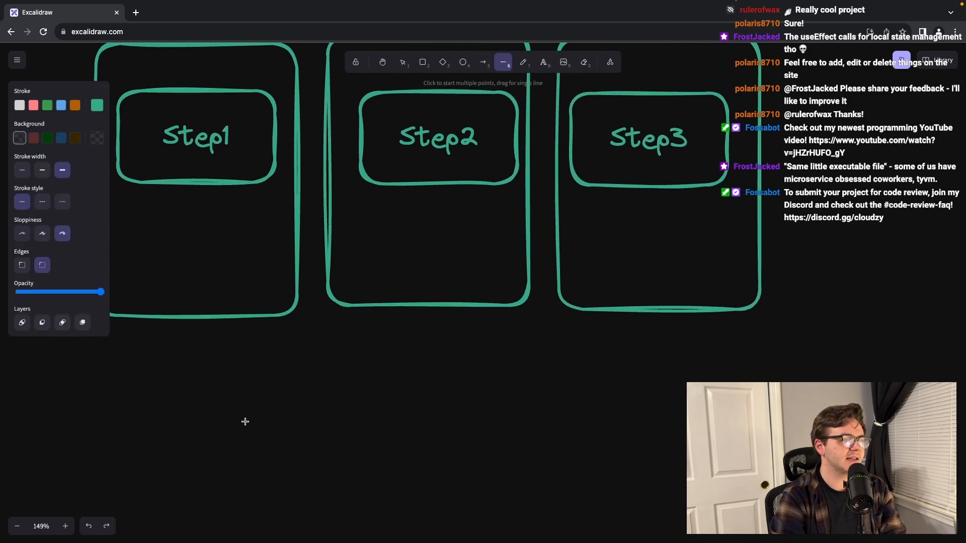
{"action": "left_click_drag", "start_coordinate": [148, 361], "coordinate": [471, 360]}
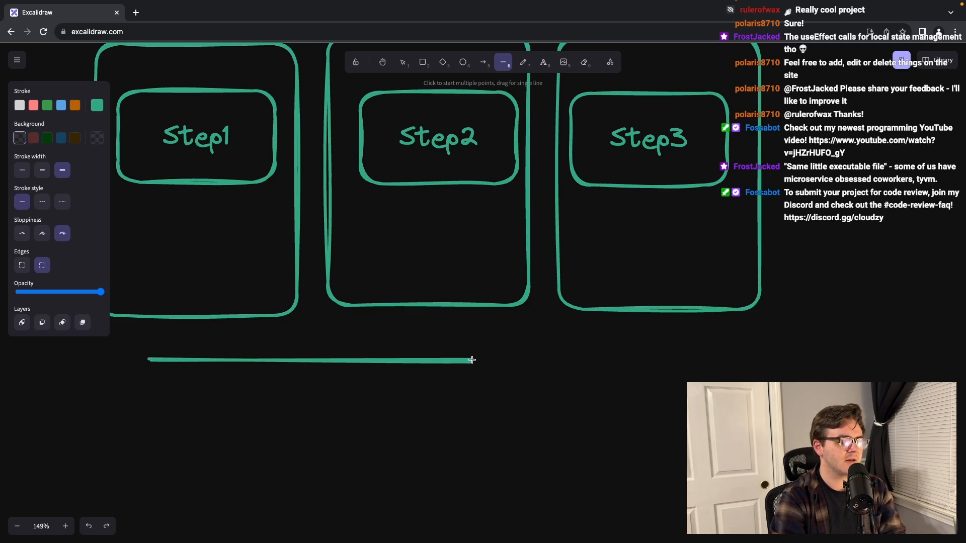
{"action": "left_click", "coordinate": [402, 61]}
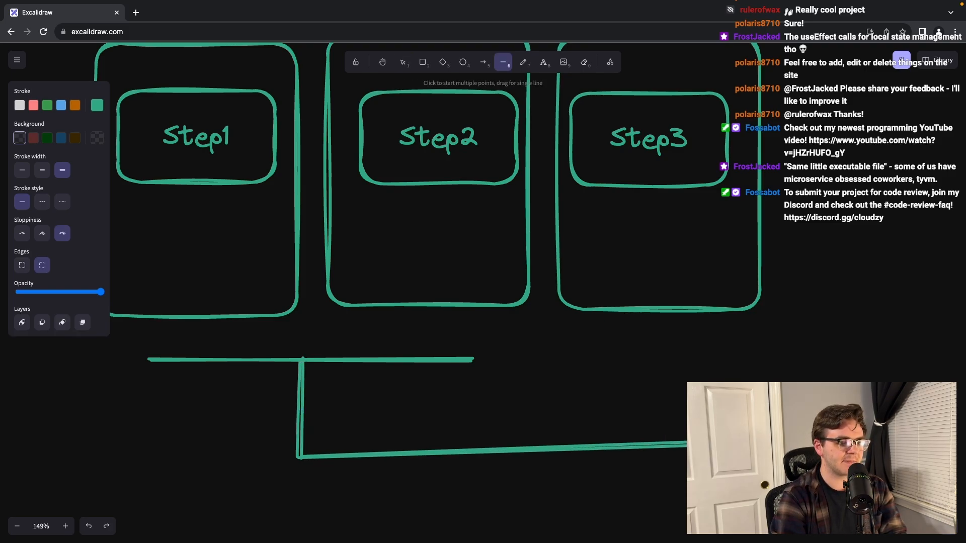
{"action": "left_click", "coordinate": [402, 62]}
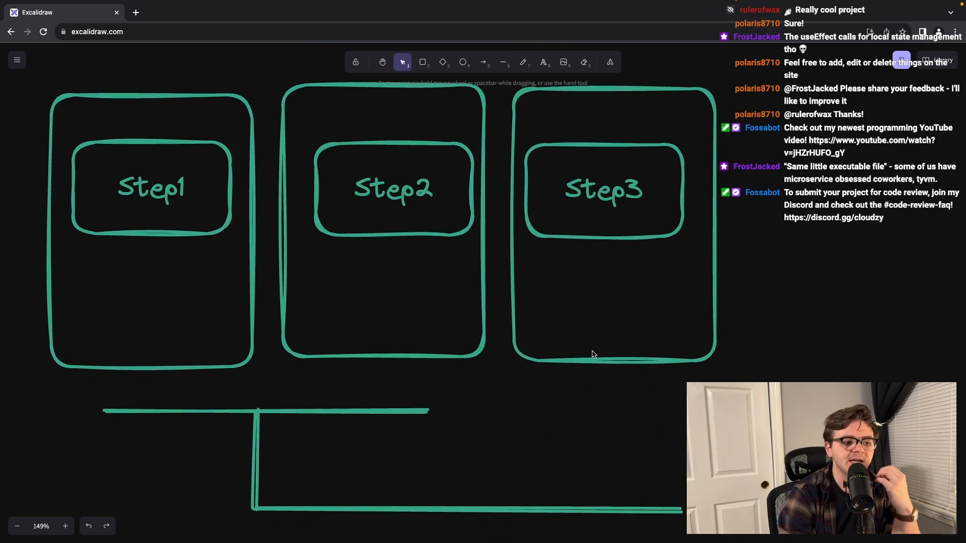
{"action": "left_click", "coordinate": [614, 189]}
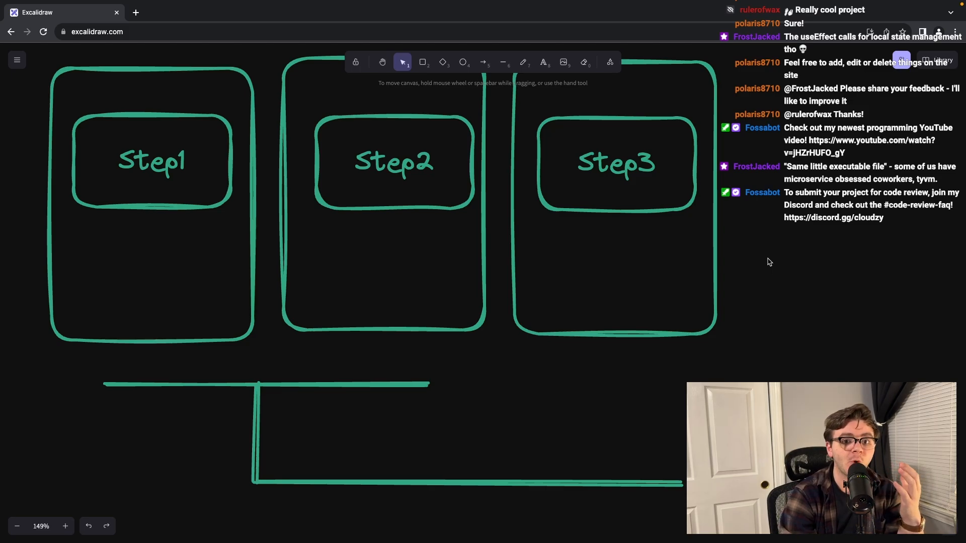
{"action": "mouse_move", "coordinate": [647, 325]}
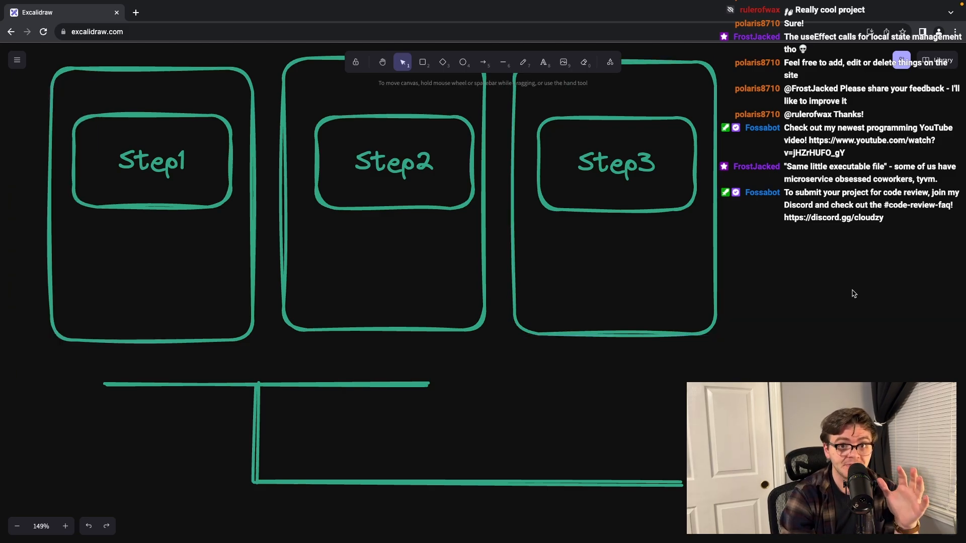
{"action": "mouse_move", "coordinate": [849, 293]}
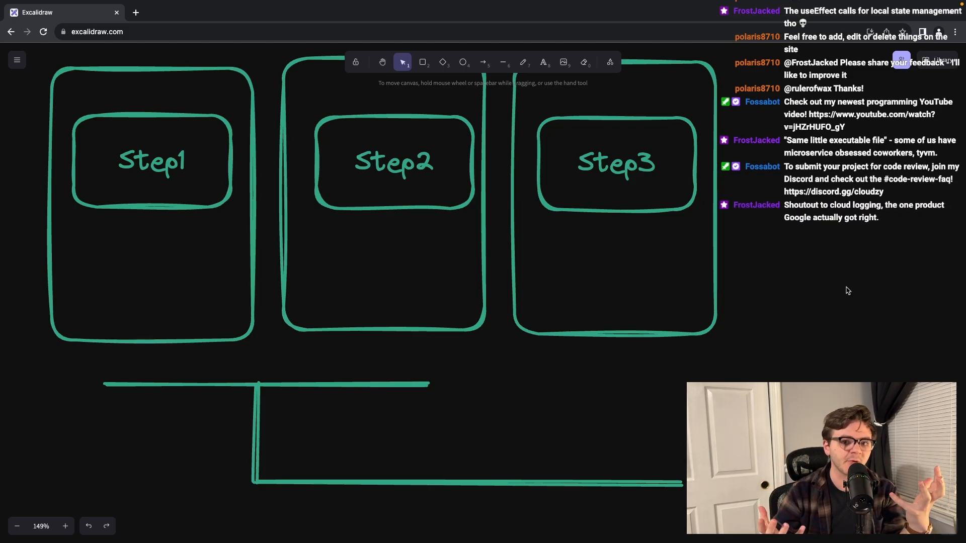
{"action": "mouse_move", "coordinate": [840, 266]}
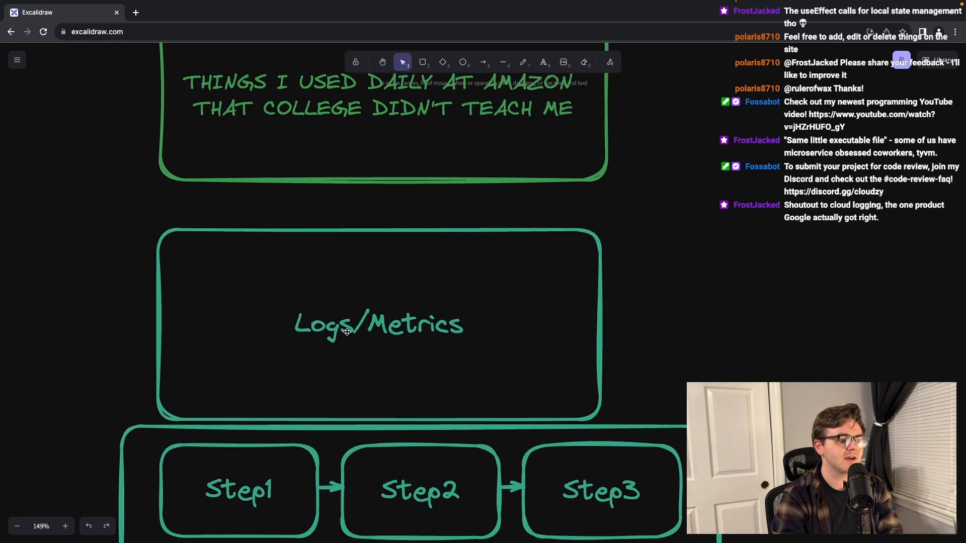
- Add small status boxes like Finished X and Processing Y inside the Step cards
{"action": "left_click", "coordinate": [377, 323]}
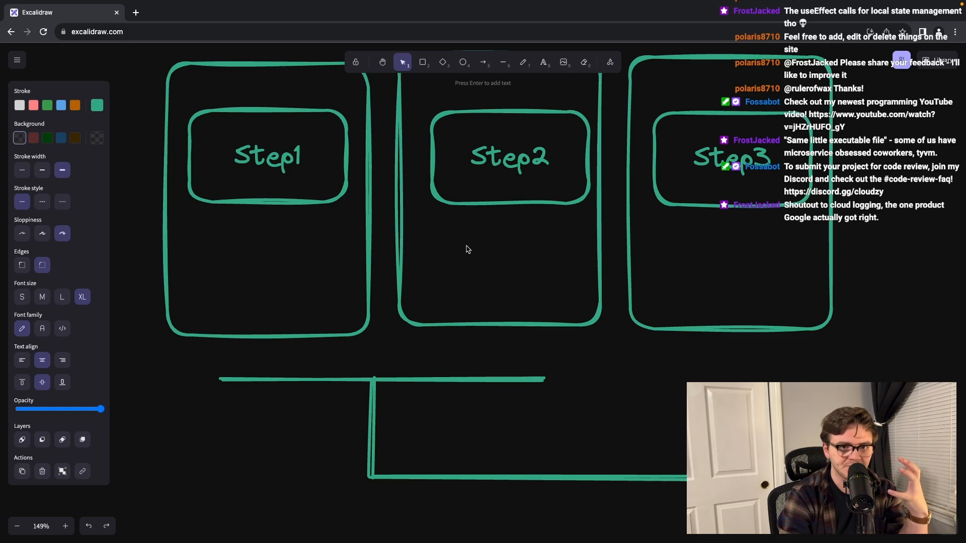
{"action": "mouse_move", "coordinate": [459, 50]}
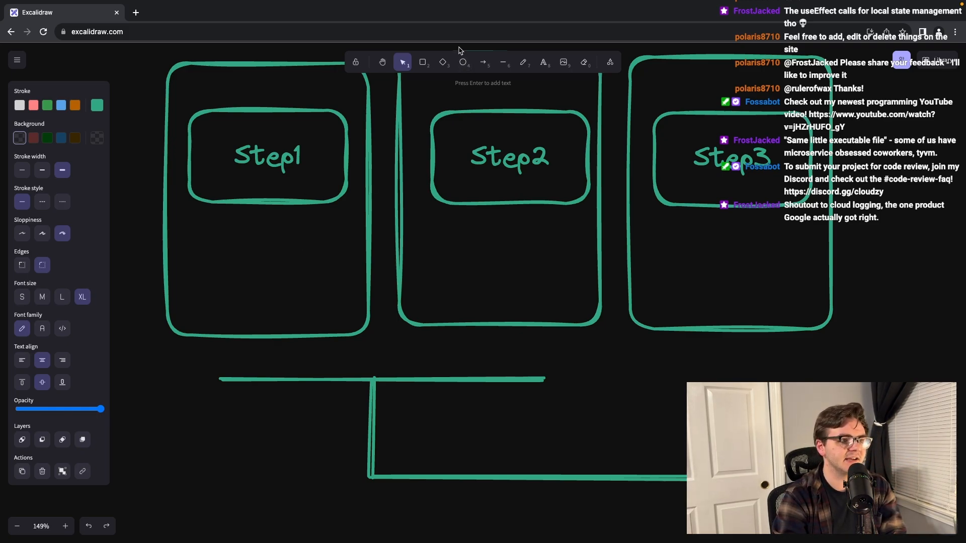
{"action": "left_click_drag", "start_coordinate": [182, 226], "coordinate": [333, 261]}
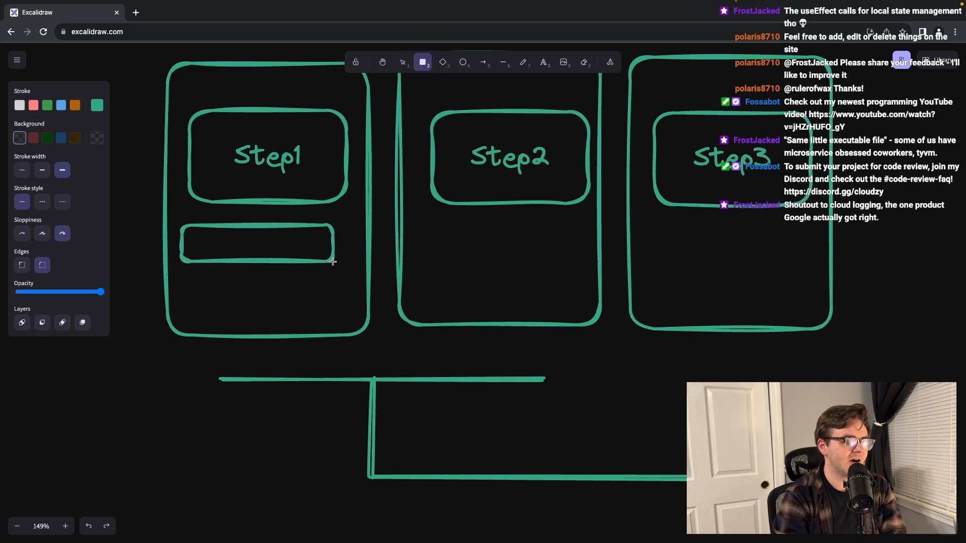
{"action": "type", "text": "Finished Y"}
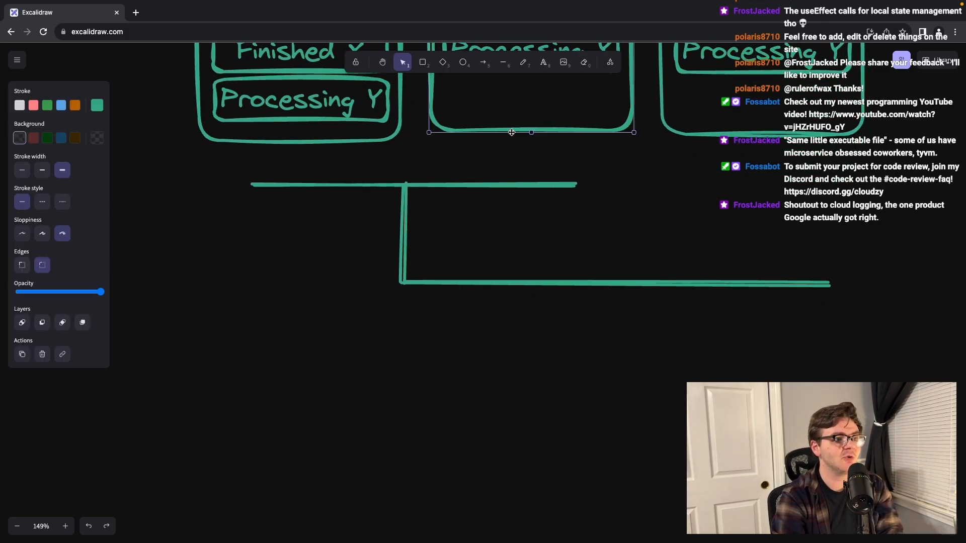
- Add a large box below the connectors reading print("here") with an {id} placeholder
{"action": "left_click_drag", "start_coordinate": [511, 131], "coordinate": [508, 352]}
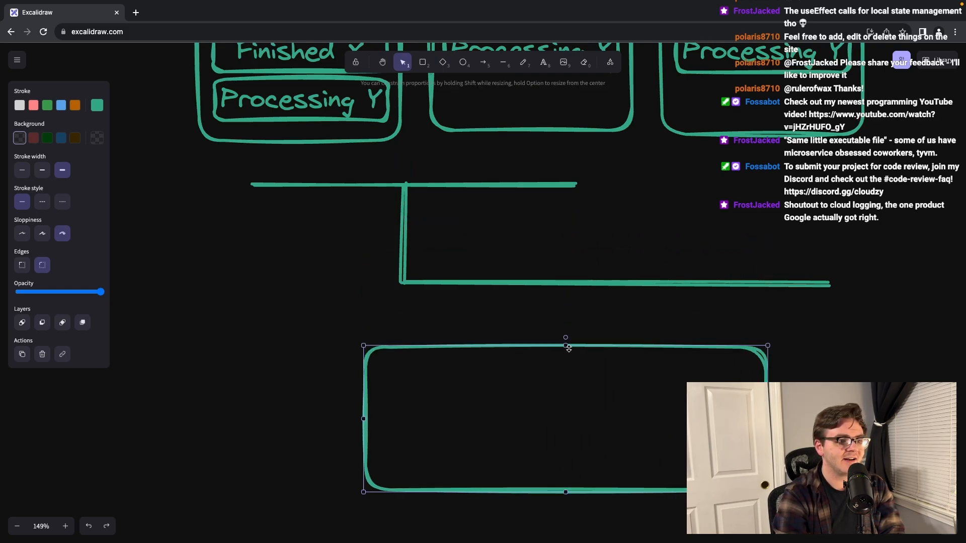
{"action": "type", "text": "print(\"here"}
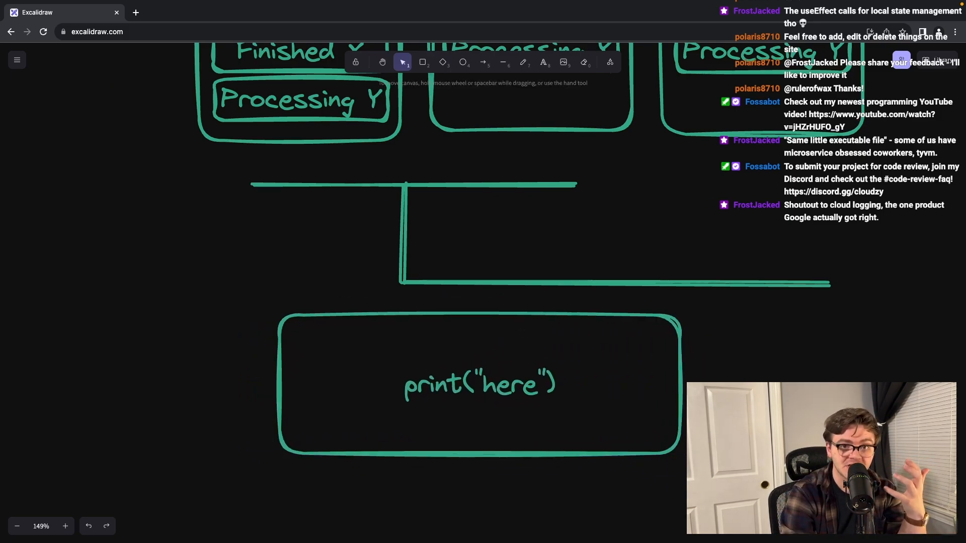
{"action": "left_click", "coordinate": [479, 384]}
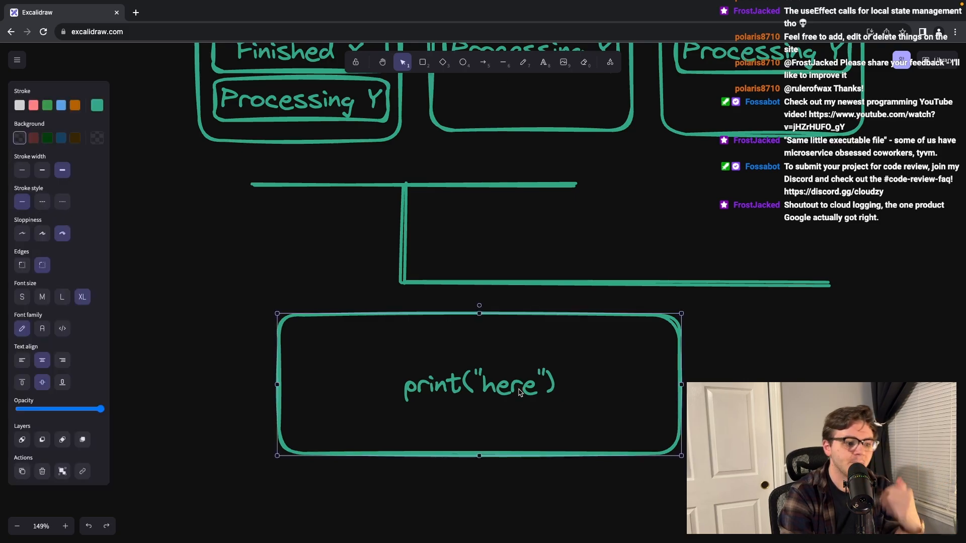
{"action": "double_click", "coordinate": [478, 385]}
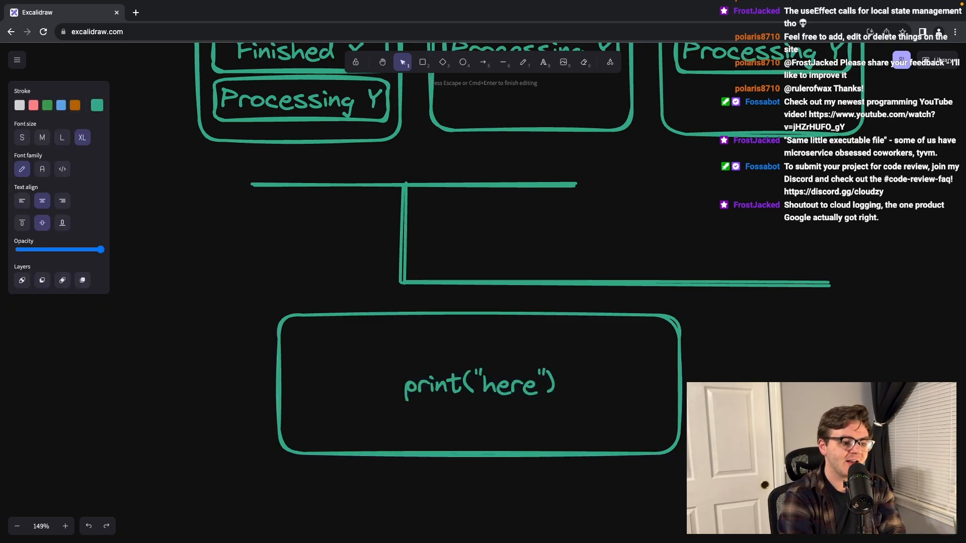
{"action": "type", "text": "{id}"}
{"action": "type", "text": "g"}
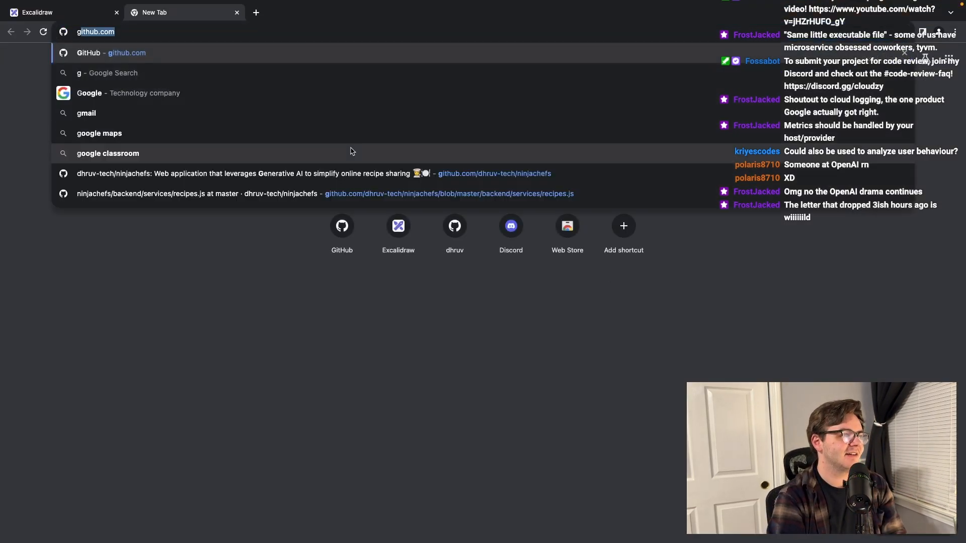
- Browse the cs4241-fp commit history on GitHub, scrolling through messages like "Oops"
{"action": "type", "text": "/"}
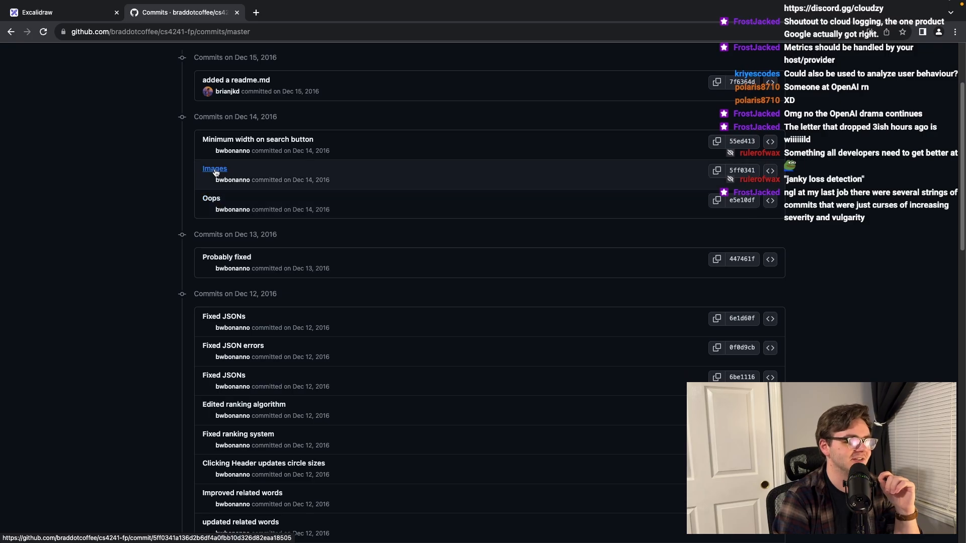
{"action": "scroll", "scroll_direction": "down", "scroll_amount": 3}
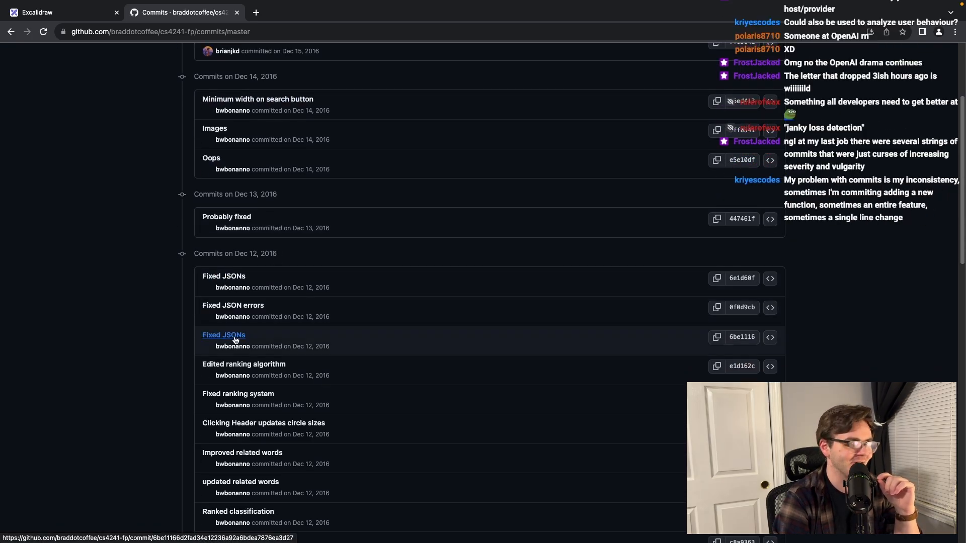
{"action": "mouse_move", "coordinate": [354, 359]}
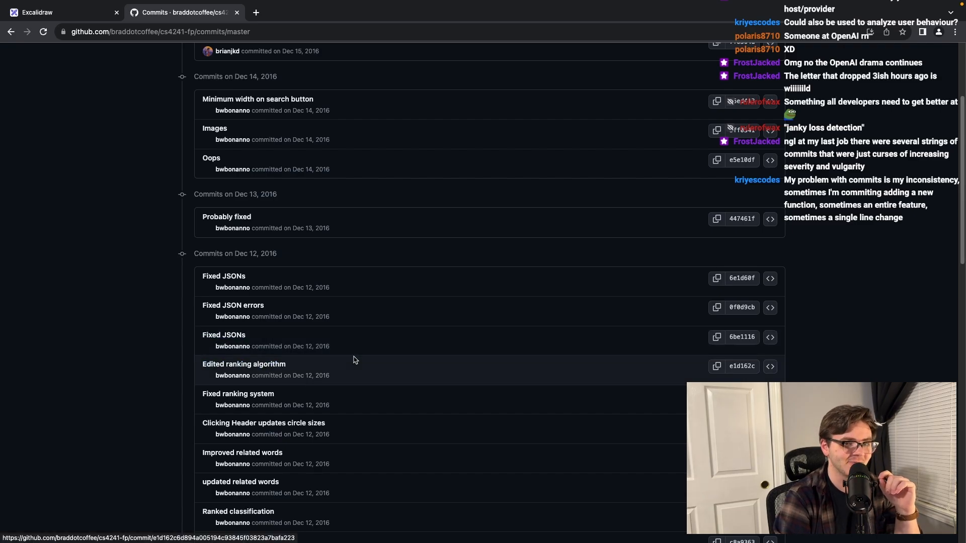
{"action": "scroll", "scroll_direction": "down", "scroll_amount": 3}
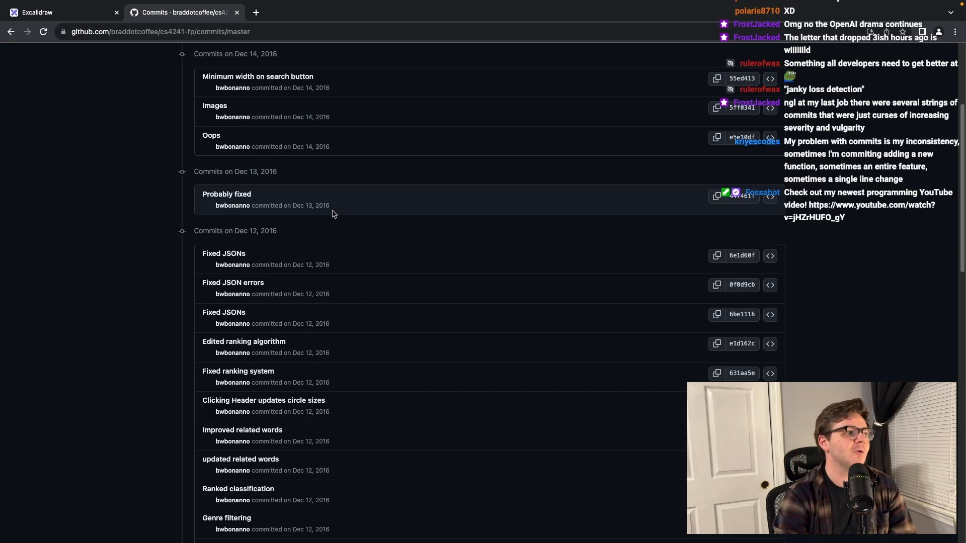
{"action": "mouse_move", "coordinate": [67, 8]}
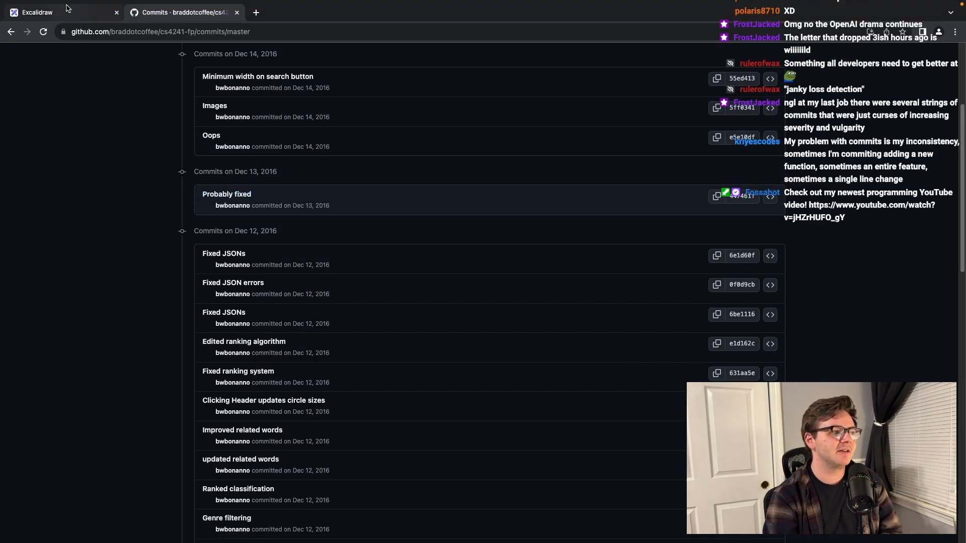
{"action": "scroll", "scroll_direction": "down", "scroll_amount": 3}
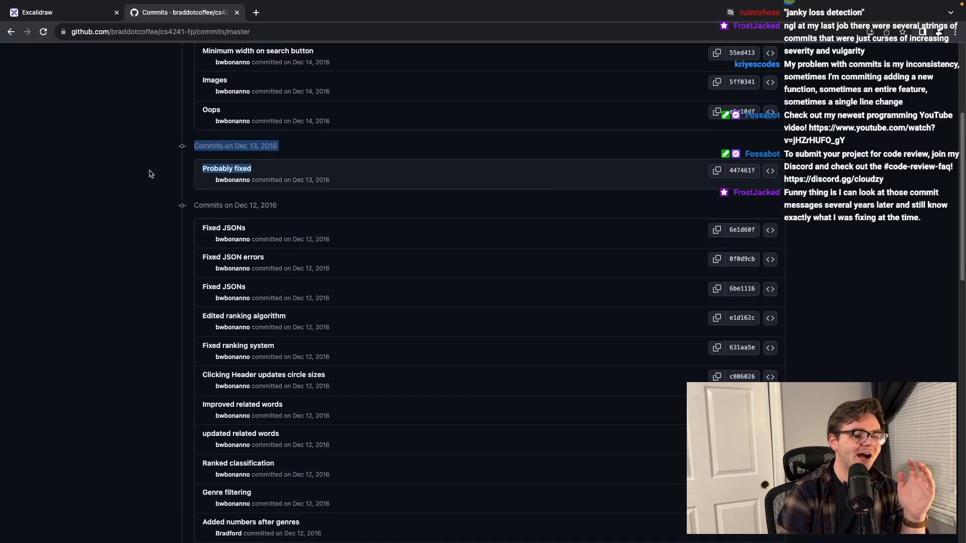
{"action": "scroll", "scroll_direction": "up", "scroll_amount": 3}
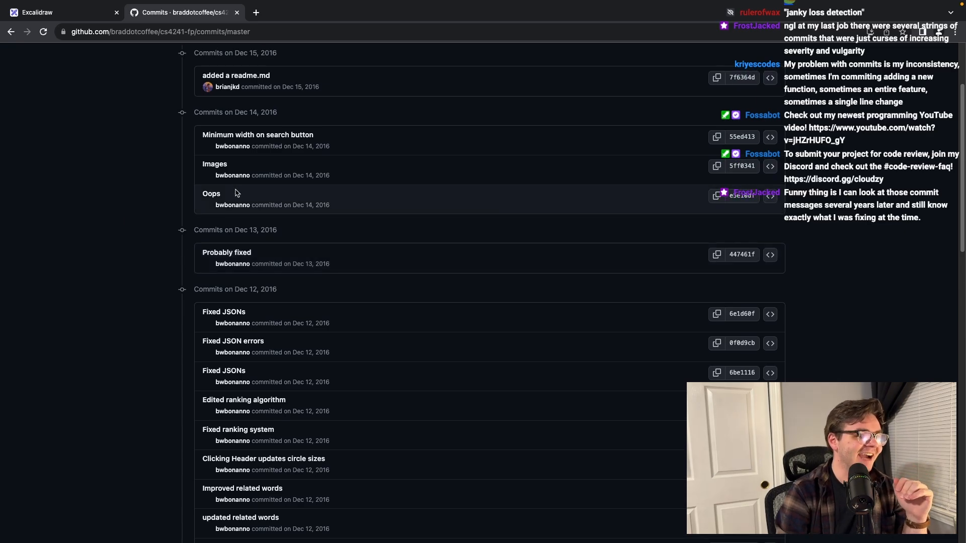
{"action": "mouse_move", "coordinate": [137, 210]}
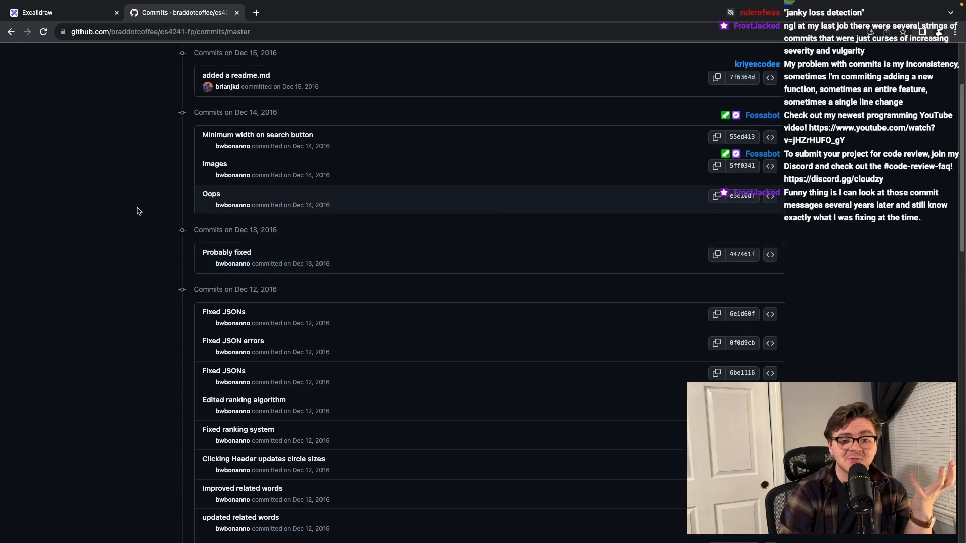
- Return to the board and add item 3, Descriptive commit / PR descriptions, to Git Hygiene
{"action": "left_click", "coordinate": [59, 12]}
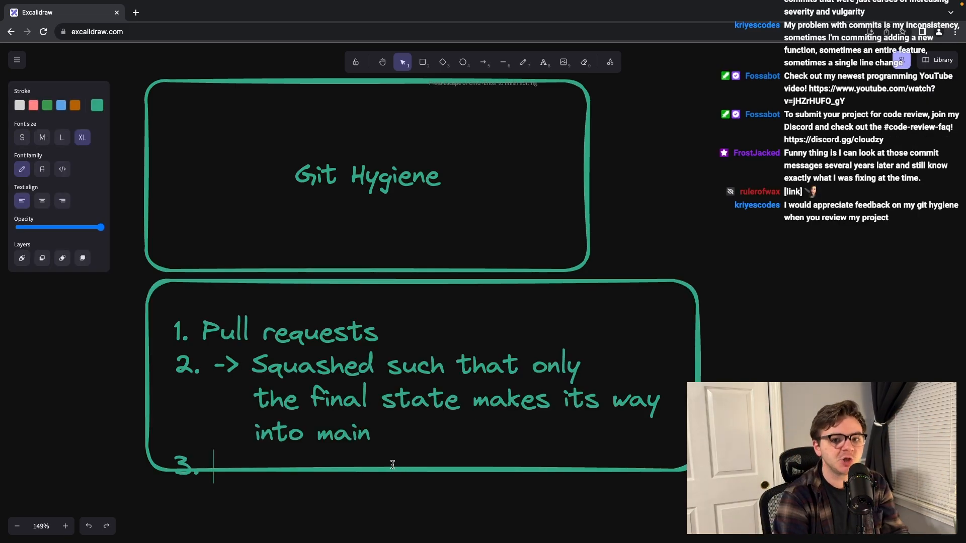
{"action": "type", "text": "Descriptive commit / PR descriptions"}
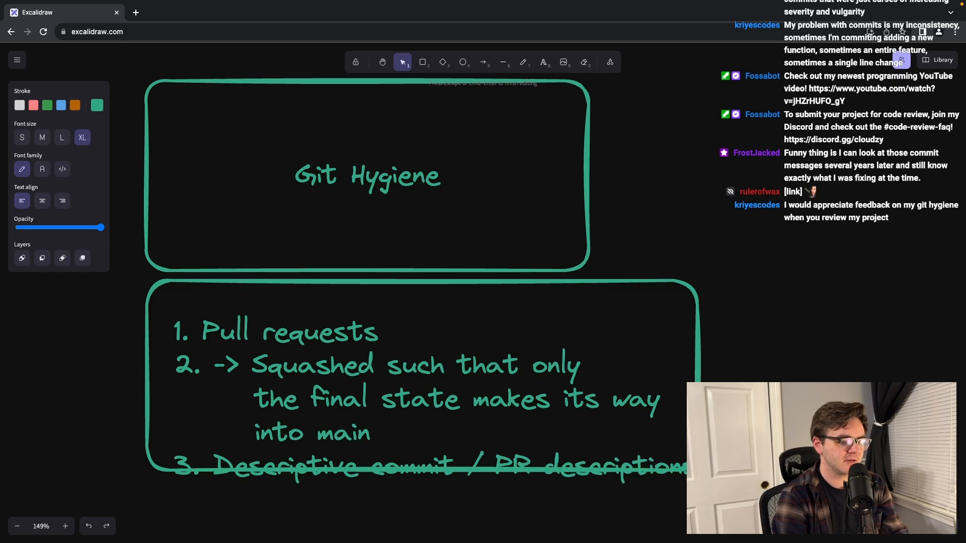
{"action": "left_click", "coordinate": [420, 382]}
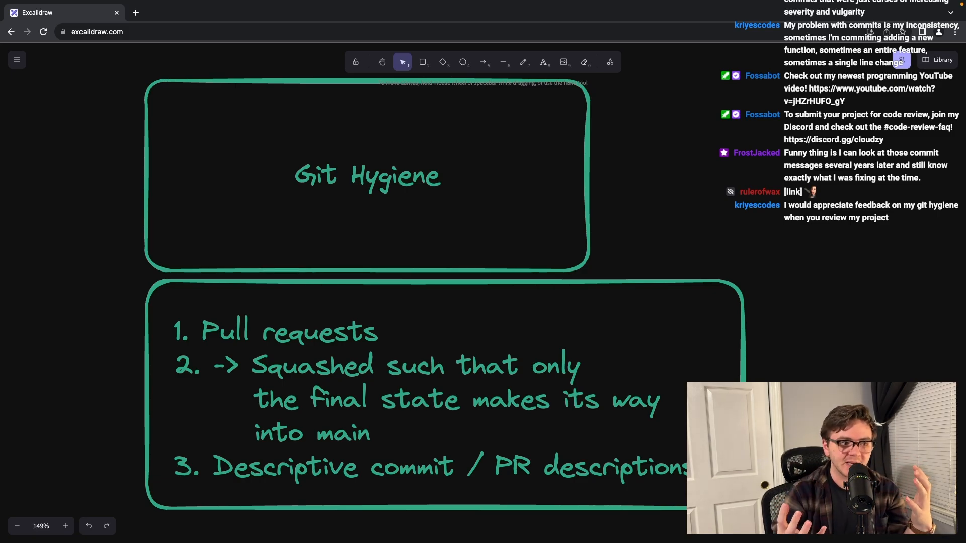
- Write the Infrastructure heading for the DB–Server sketches
{"action": "type", "text": "Infrastructure a"}
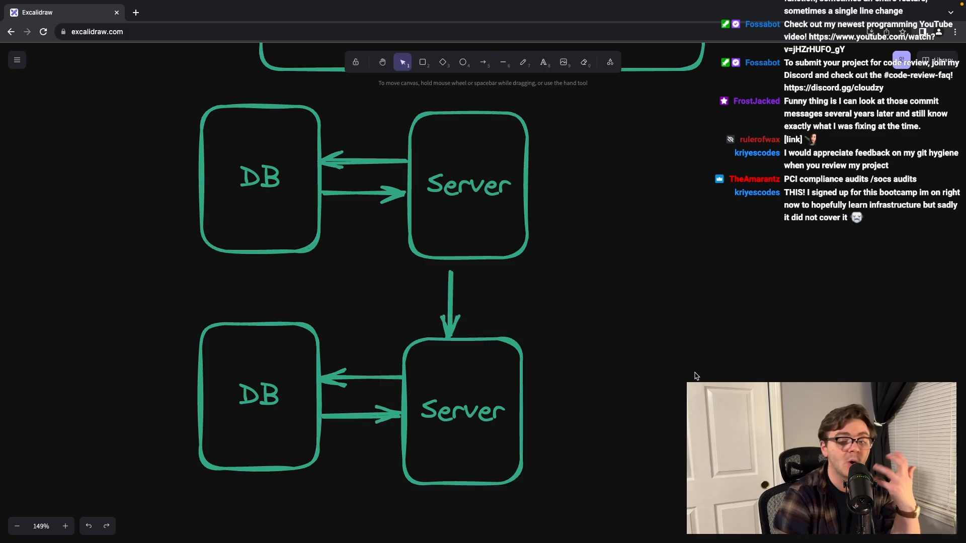
{"action": "mouse_move", "coordinate": [465, 206]}
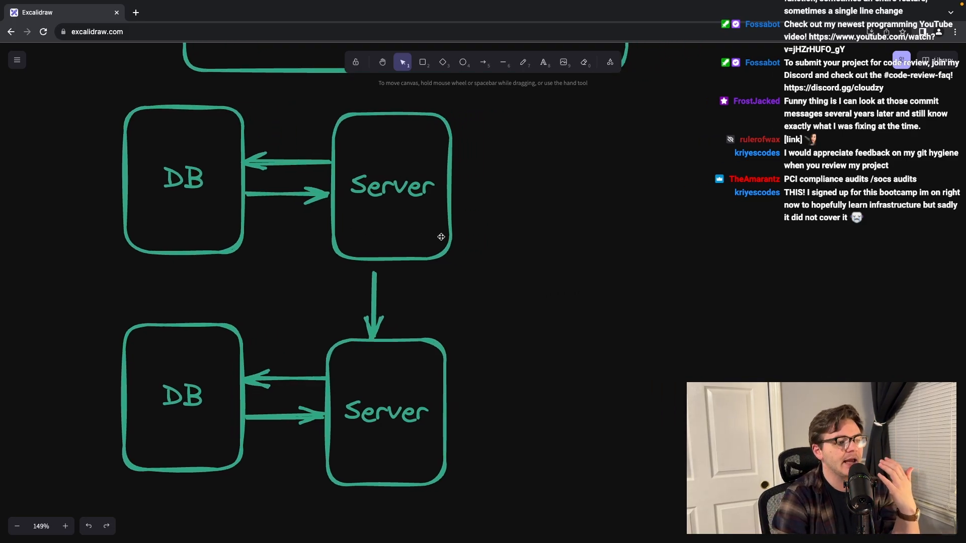
{"action": "mouse_move", "coordinate": [520, 130]}
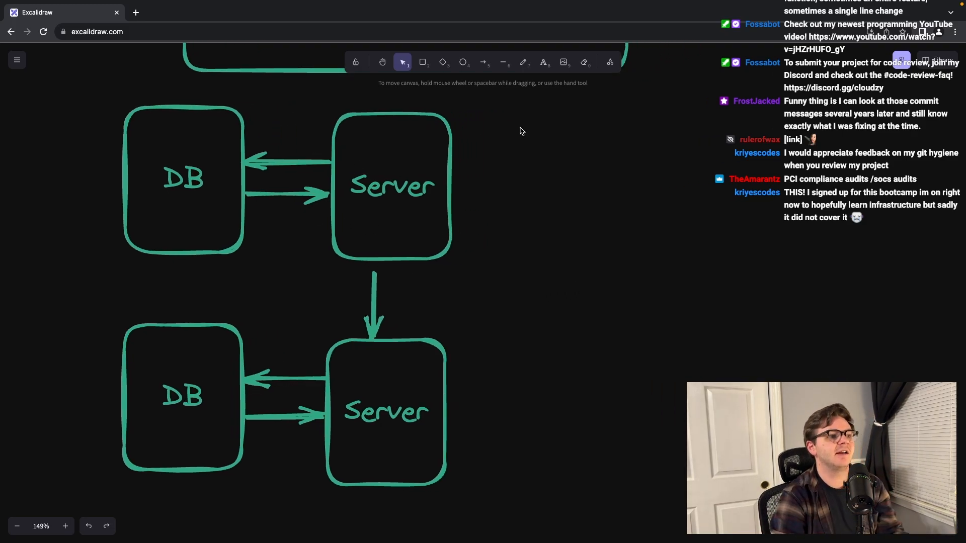
- Frame both DB–Server pairs in one rounded box and start a label above it
{"action": "left_click", "coordinate": [424, 62]}
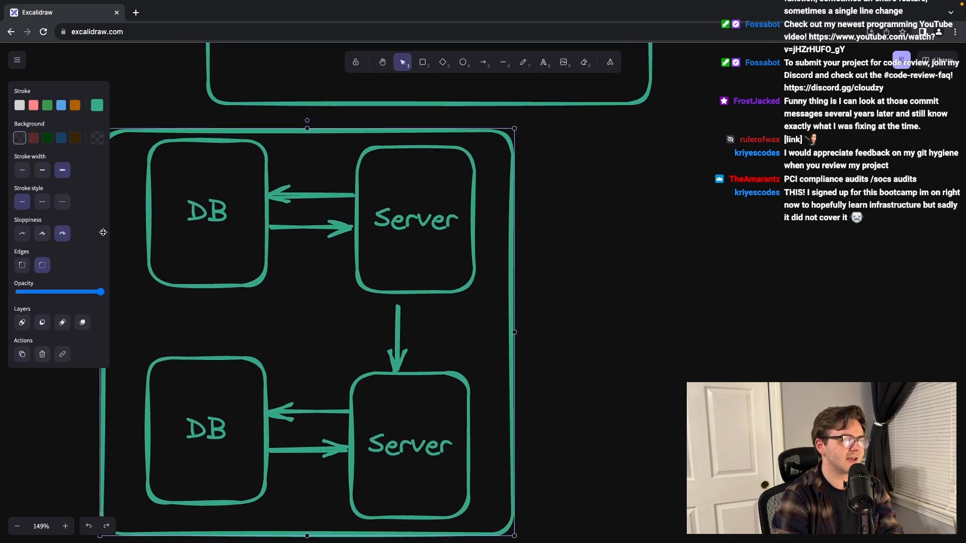
{"action": "left_click", "coordinate": [542, 61]}
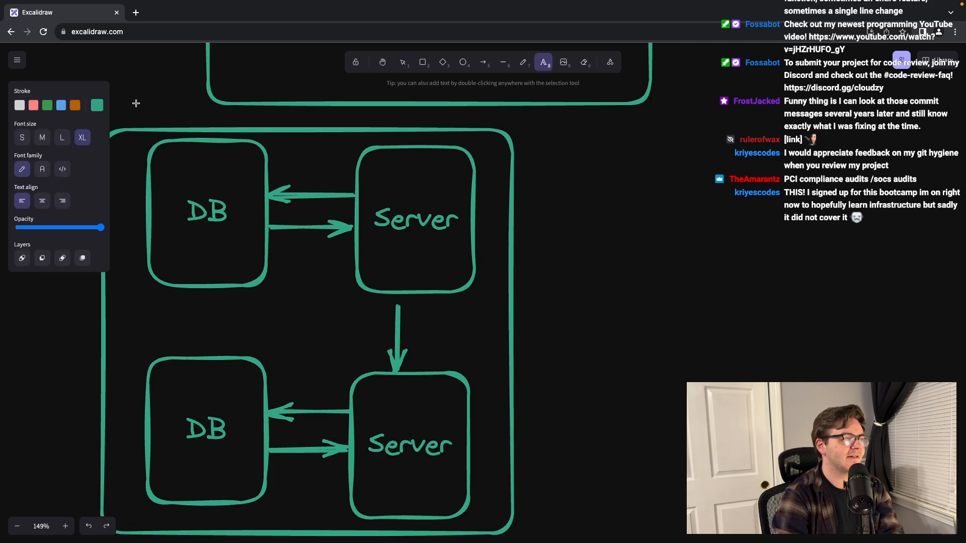
{"action": "left_click", "coordinate": [402, 61]}
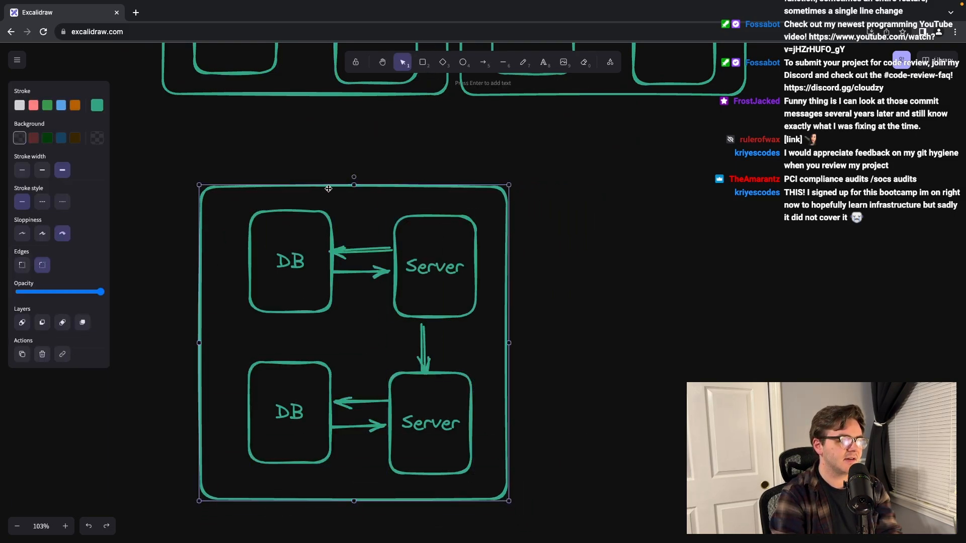
- Label the frame Template and begin a Cloudformation outline with DynamoDb ServiceTable and Service1
{"action": "type", "text": "Template"}
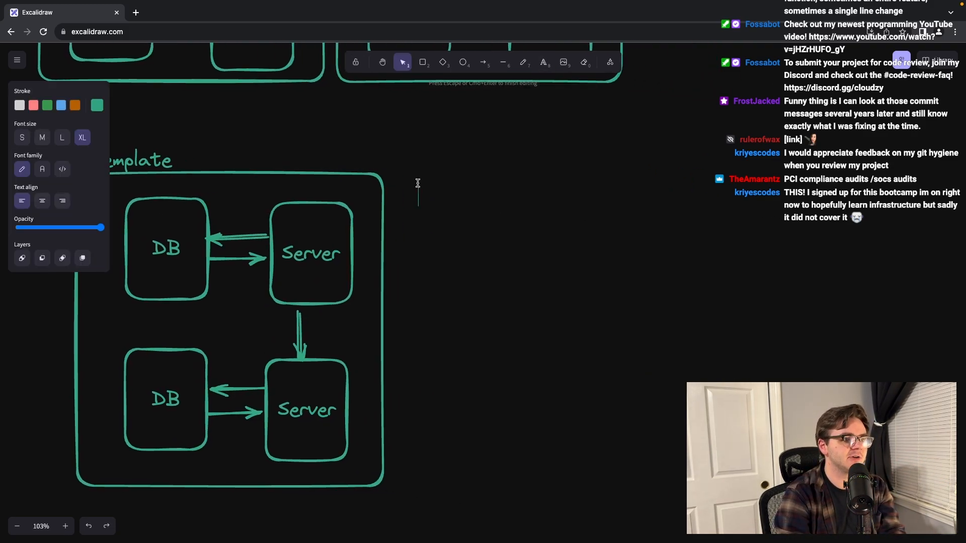
{"action": "mouse_move", "coordinate": [638, 269]}
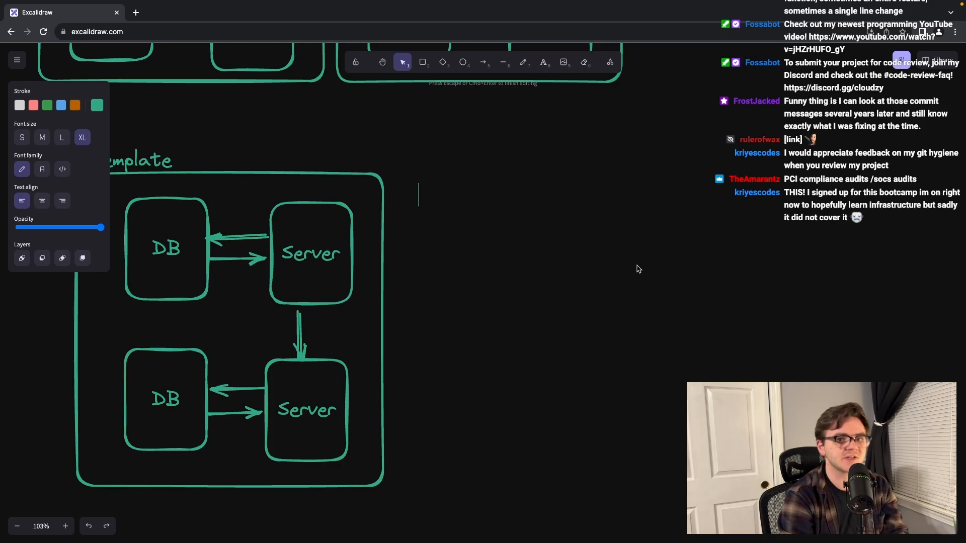
{"action": "type", "text": "Clou"}
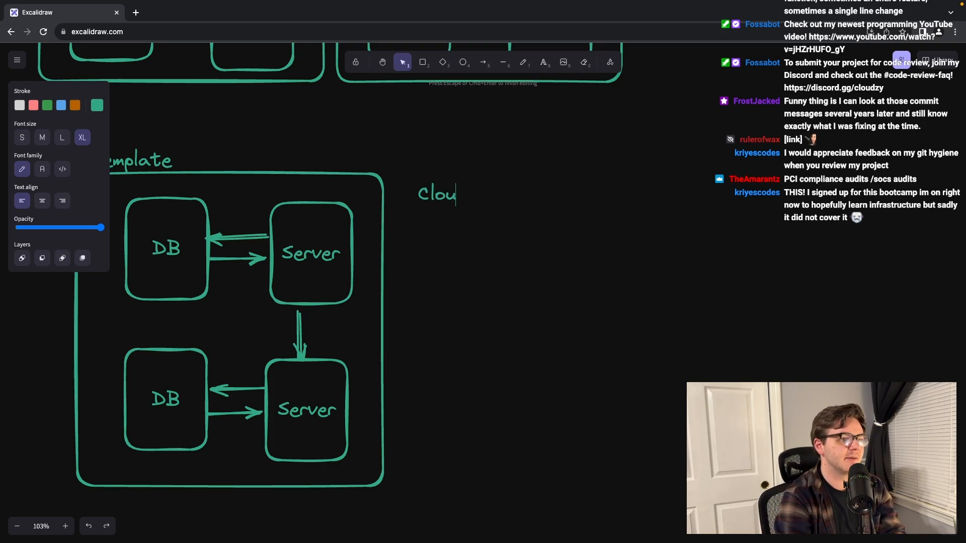
{"action": "type", "text": "dformation"}
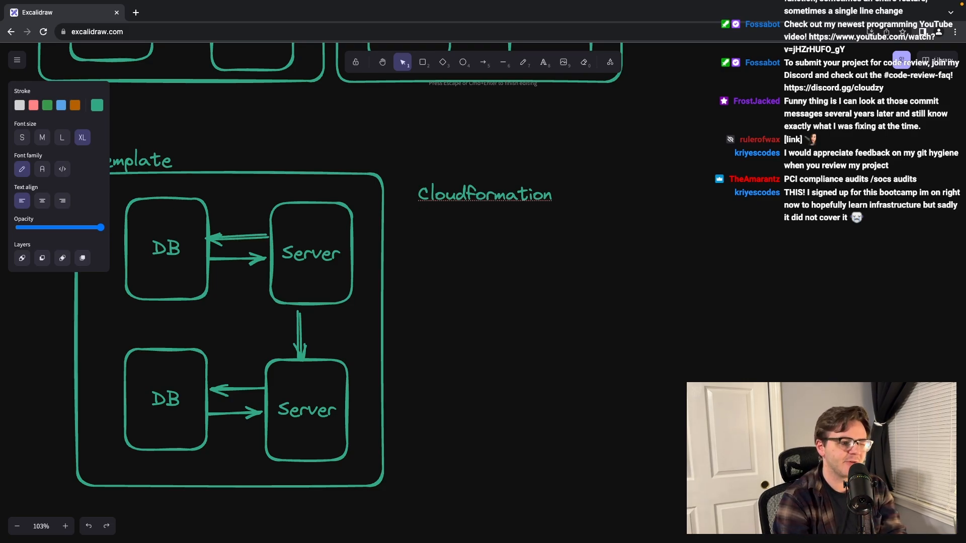
{"action": "type", "text": "DynamoDb:"}
{"action": "type", "text": "-name: s"}
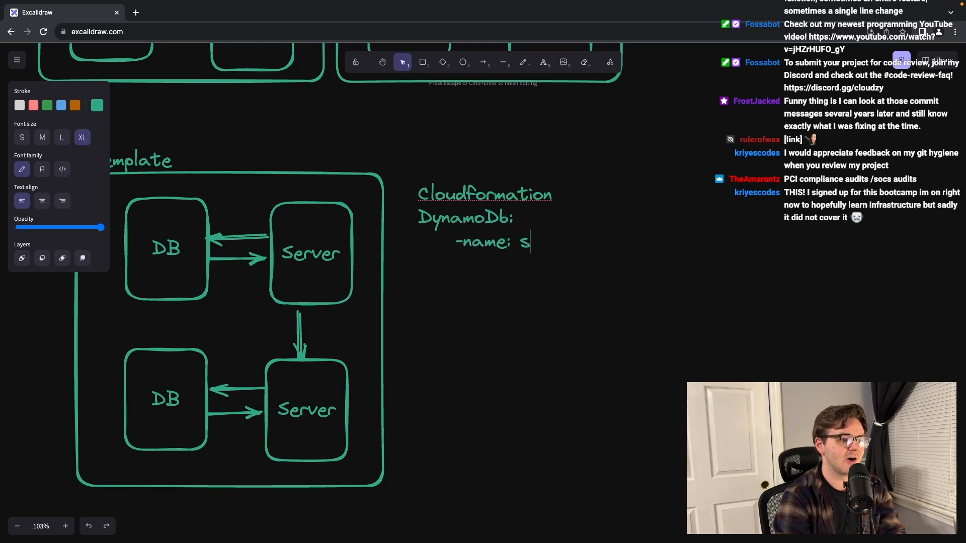
{"action": "type", "text": "ervicetTable"}
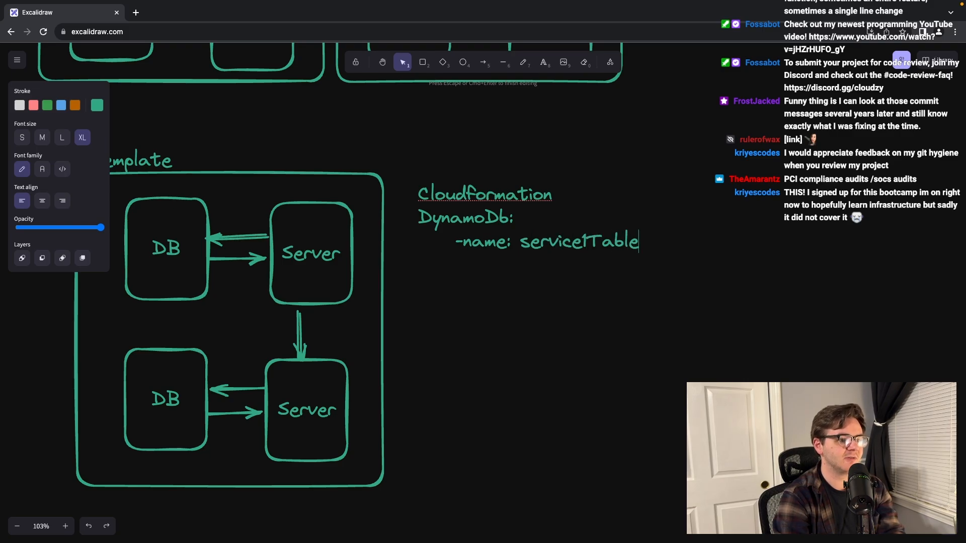
{"action": "type", "text": "Ser"}
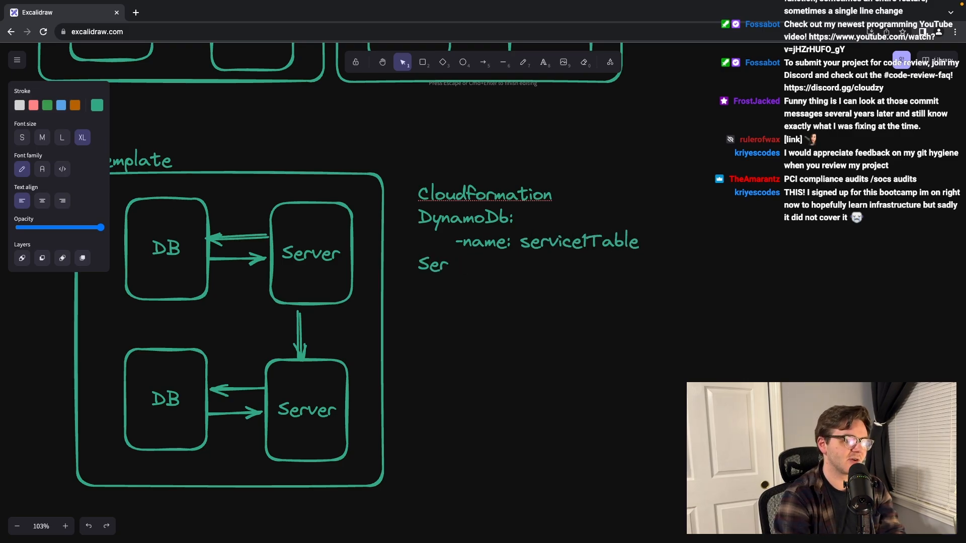
{"action": "type", "text": "vice1:"}
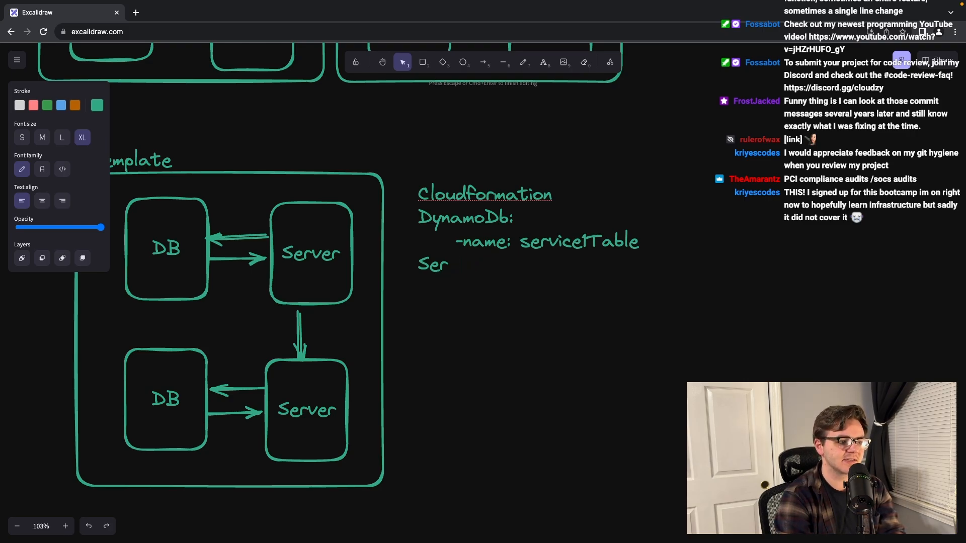
- Add an EC2 entry with -name and -write: service1 permissions to the outline
{"action": "type", "text": "EC2:"}
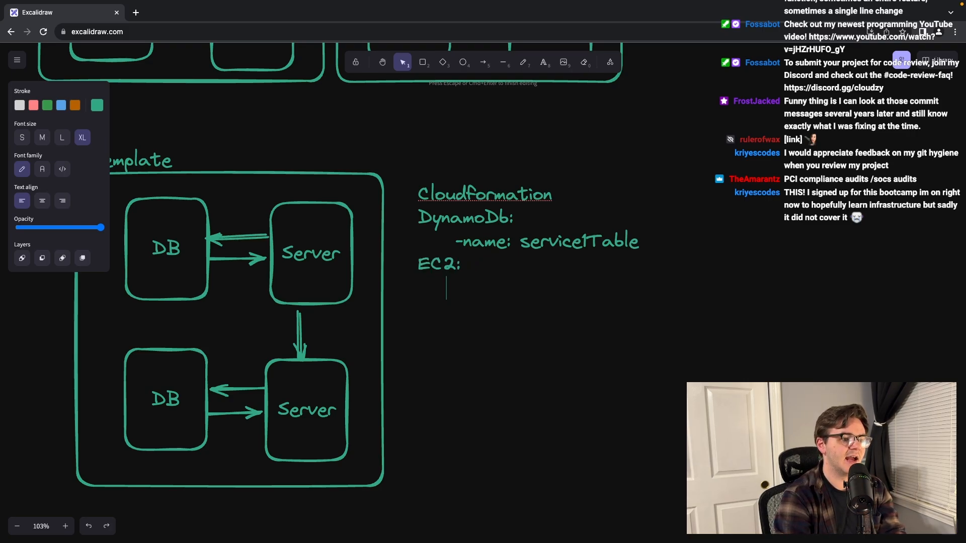
{"action": "type", "text": "-name: service1"}
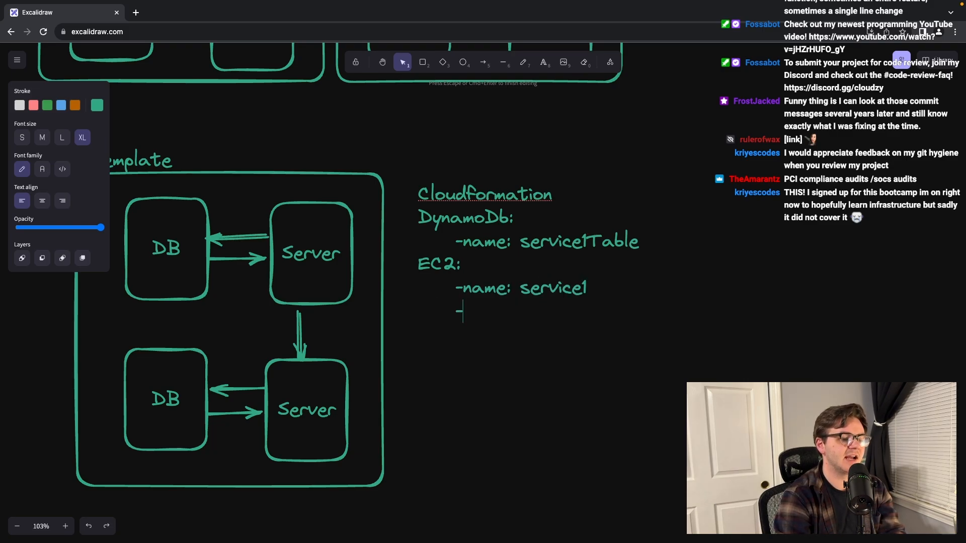
{"action": "type", "text": "tal"}
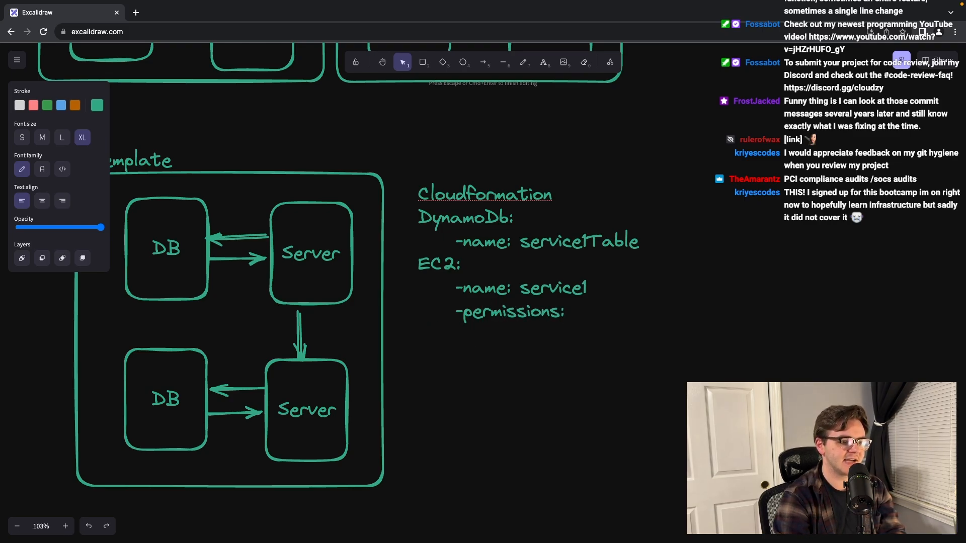
{"action": "type", "text": "-write:"}
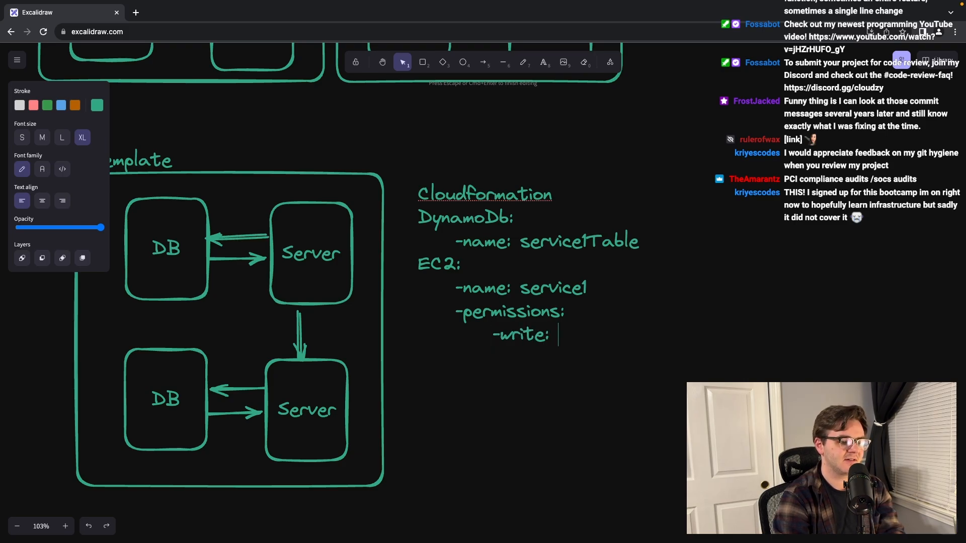
{"action": "type", "text": "service1"}
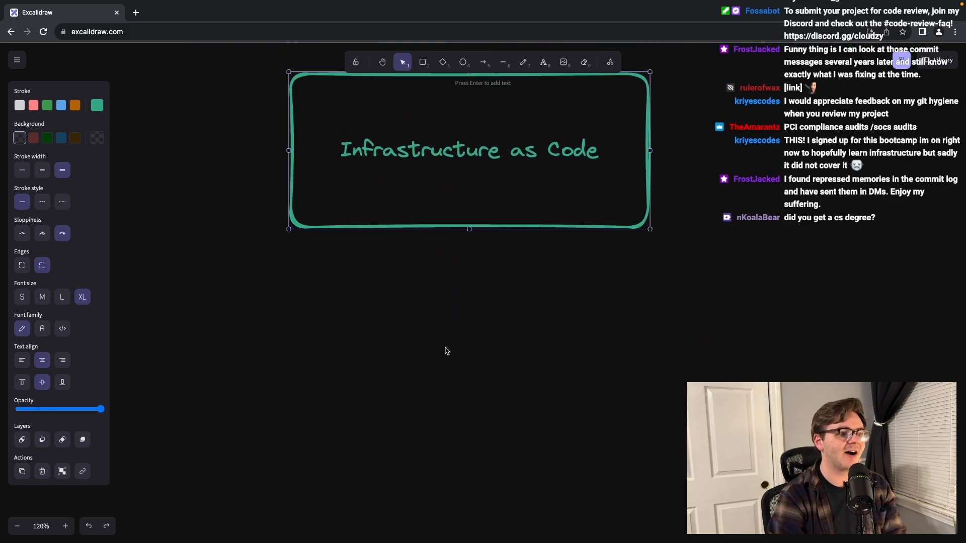
- Move the box lower and retitle it 'Monorepos' in place of Infrastructure as Code
{"action": "left_click_drag", "start_coordinate": [468, 150], "coordinate": [467, 174]}
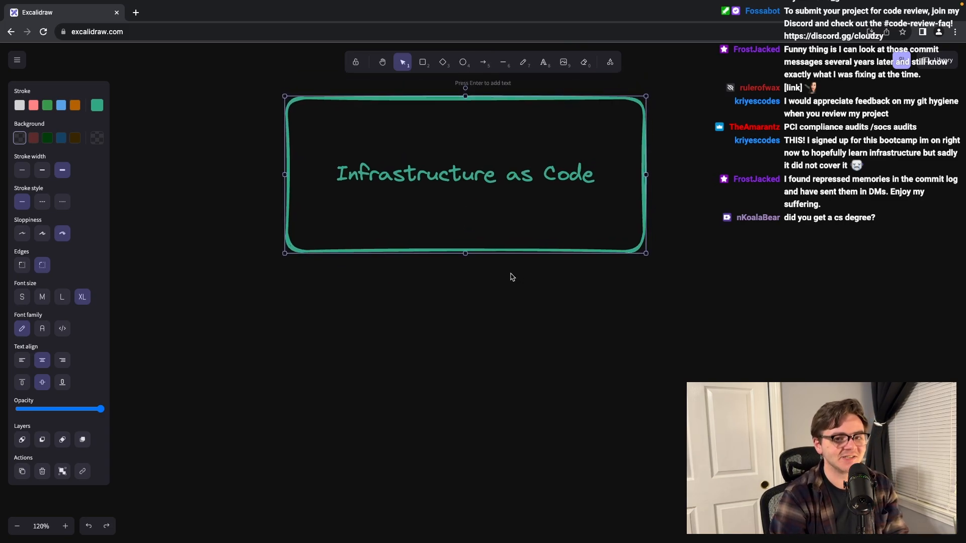
{"action": "double_click", "coordinate": [465, 174]}
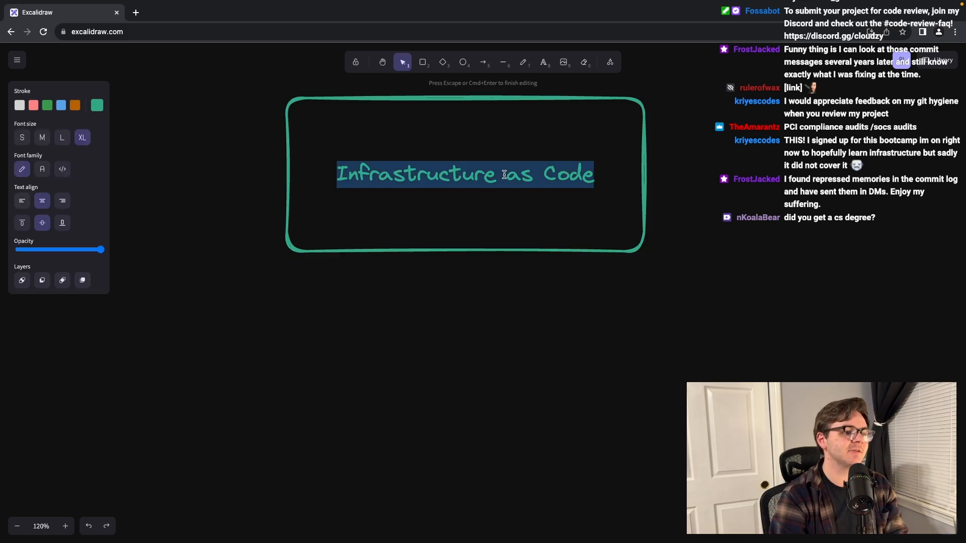
{"action": "type", "text": "Monorepos"}
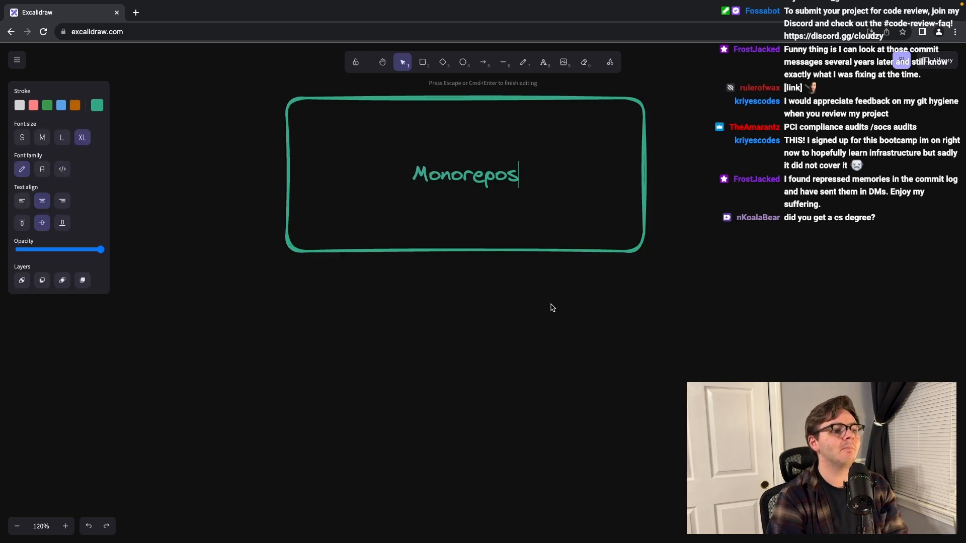
{"action": "key", "text": "Escape"}
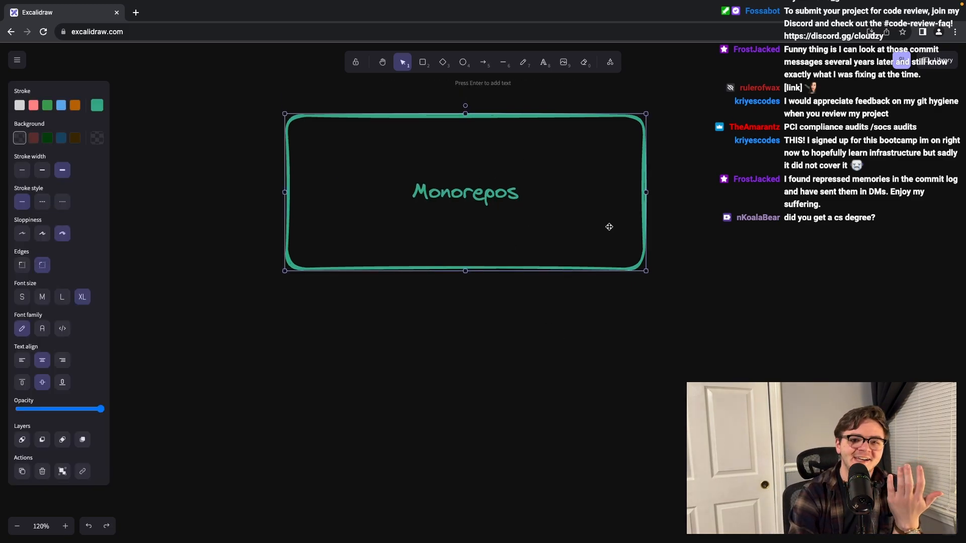
{"action": "mouse_move", "coordinate": [701, 329]}
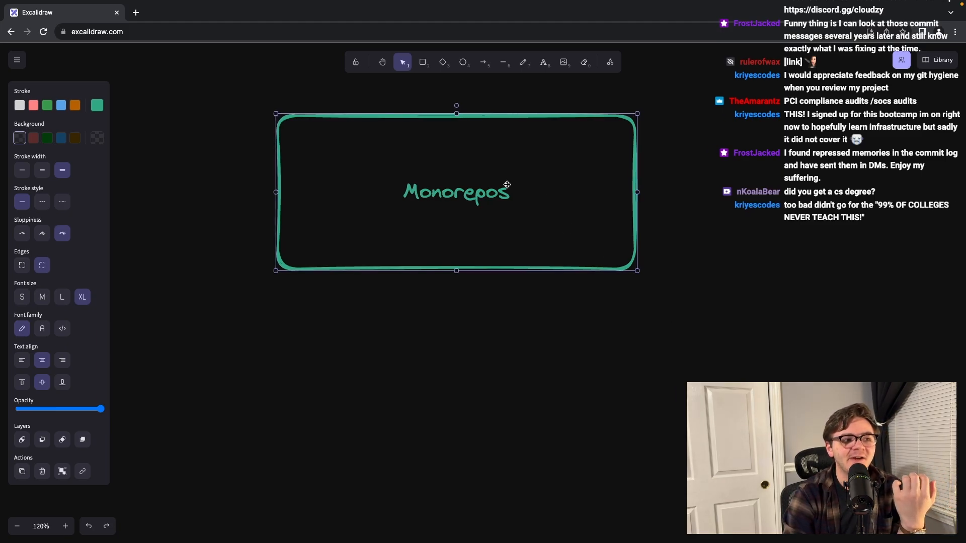
{"action": "left_click", "coordinate": [705, 278]}
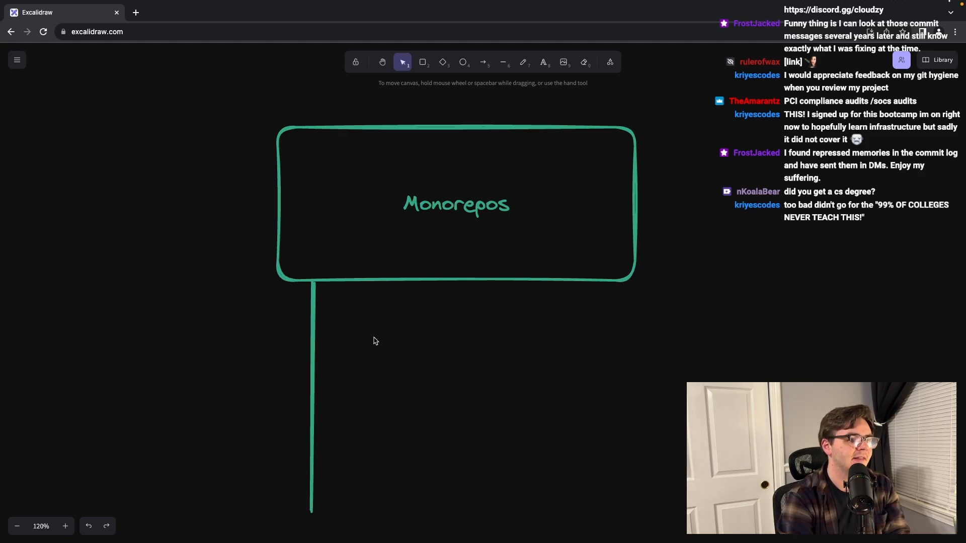
- Add horizontal branches off the Monorepos line labelled 'services' and 'workers'
{"action": "left_click_drag", "start_coordinate": [314, 339], "coordinate": [393, 338]}
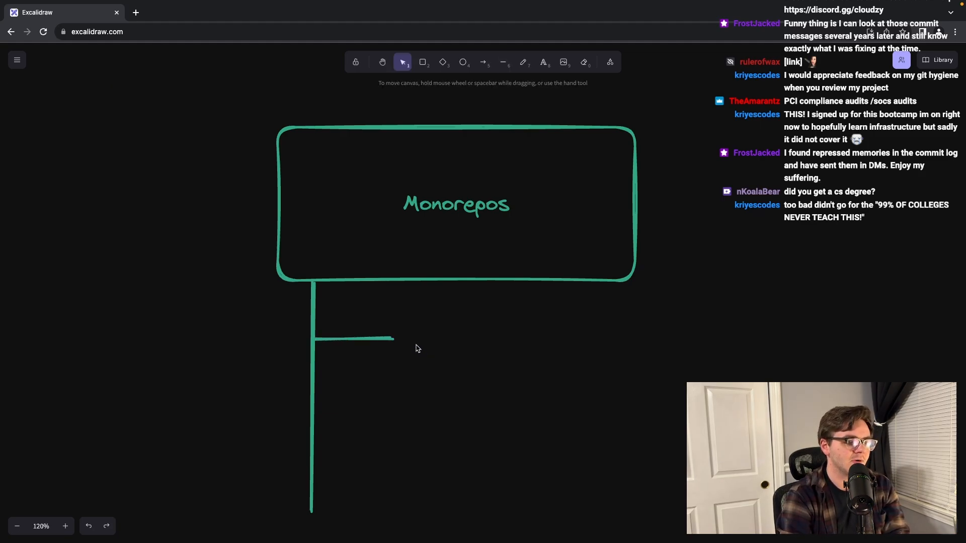
{"action": "type", "text": "services"}
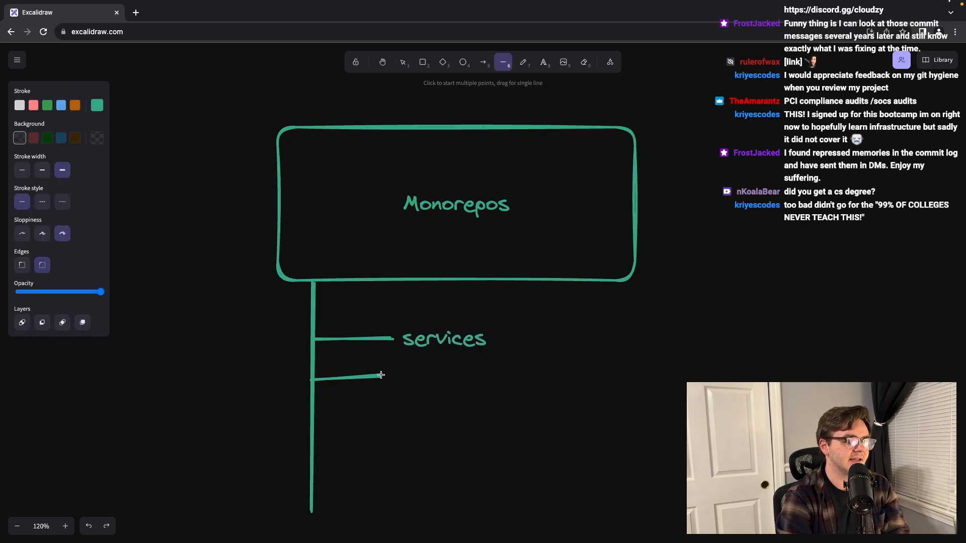
{"action": "left_click", "coordinate": [542, 61]}
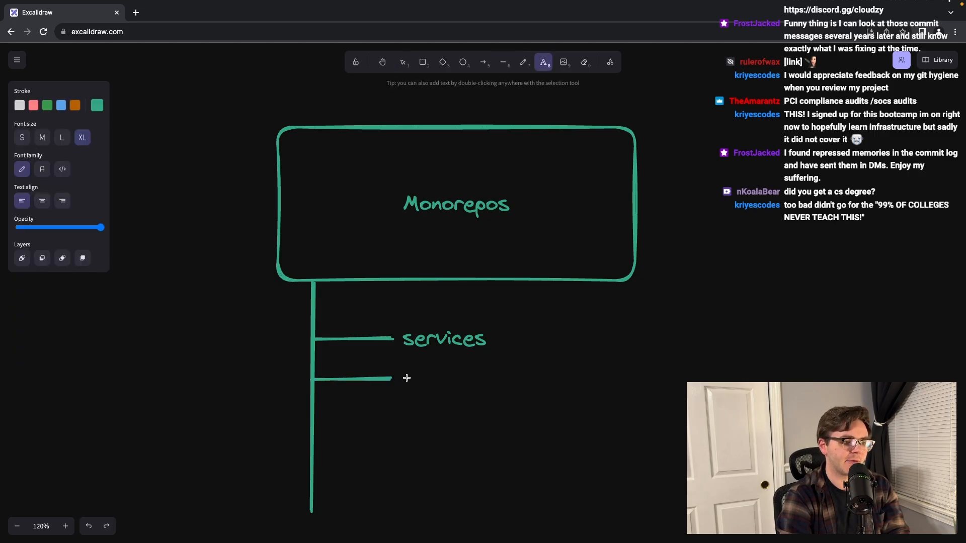
{"action": "type", "text": "workers"}
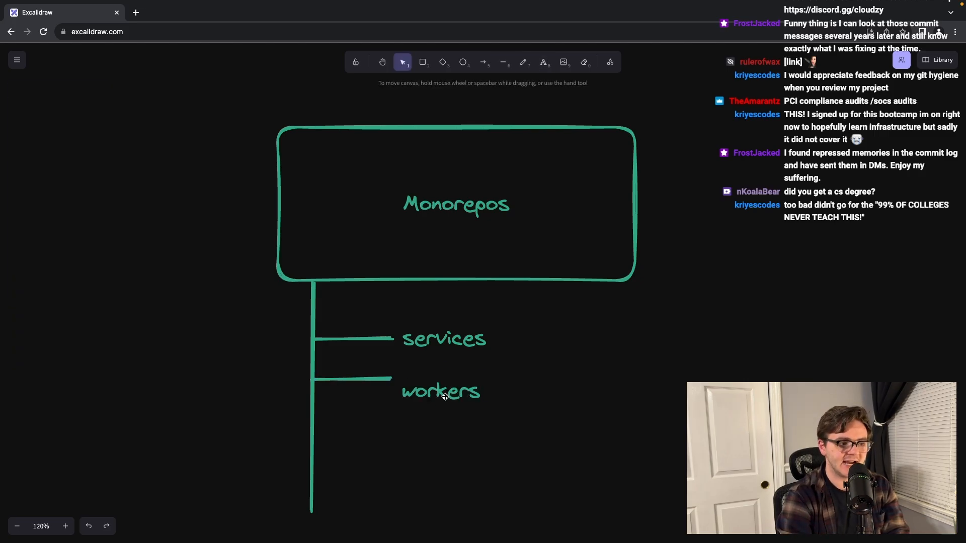
- Add a third branch label 'libraries' below workers on the tree
{"action": "left_click", "coordinate": [542, 61]}
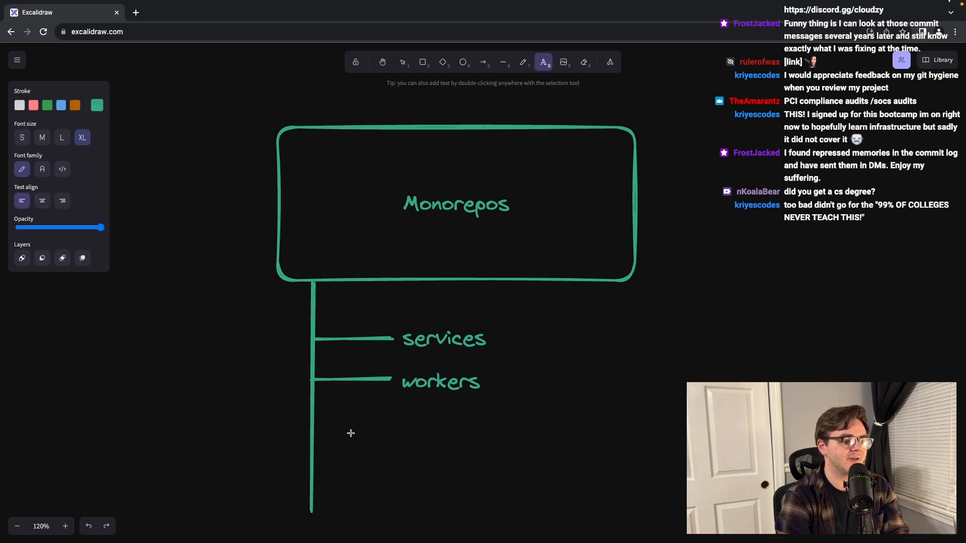
{"action": "left_click", "coordinate": [401, 61]}
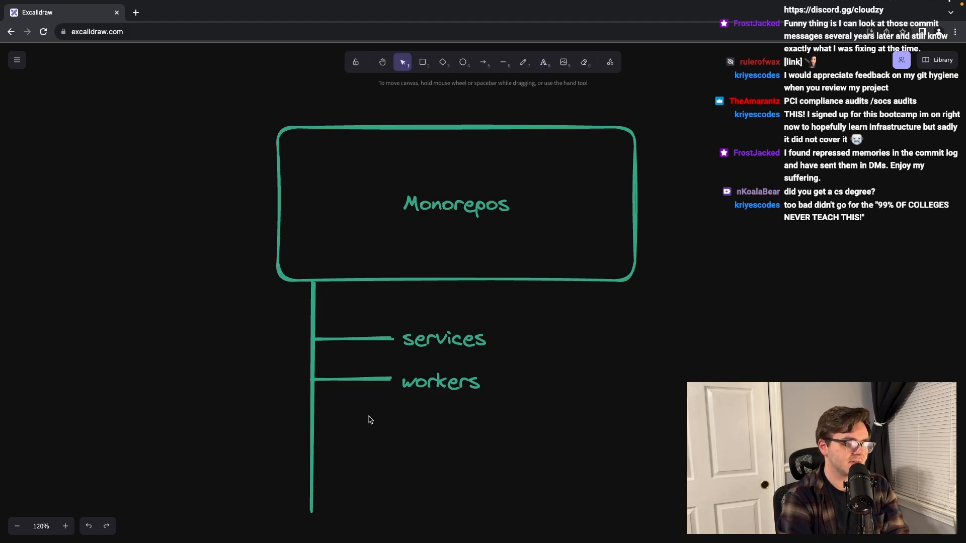
{"action": "left_click", "coordinate": [503, 61]}
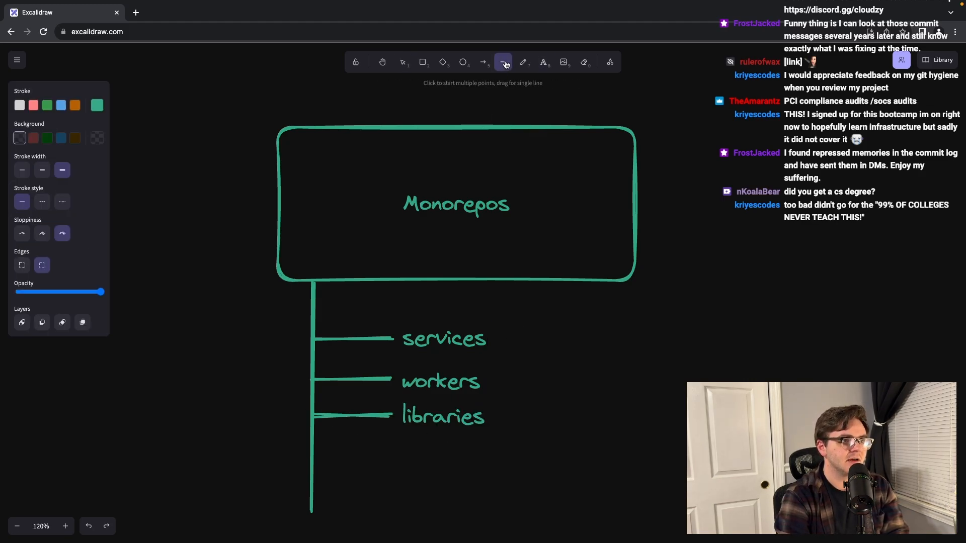
- Fan branch lines out from services and label the first one 'service1' in green
{"action": "left_click_drag", "start_coordinate": [486, 333], "coordinate": [563, 305]}
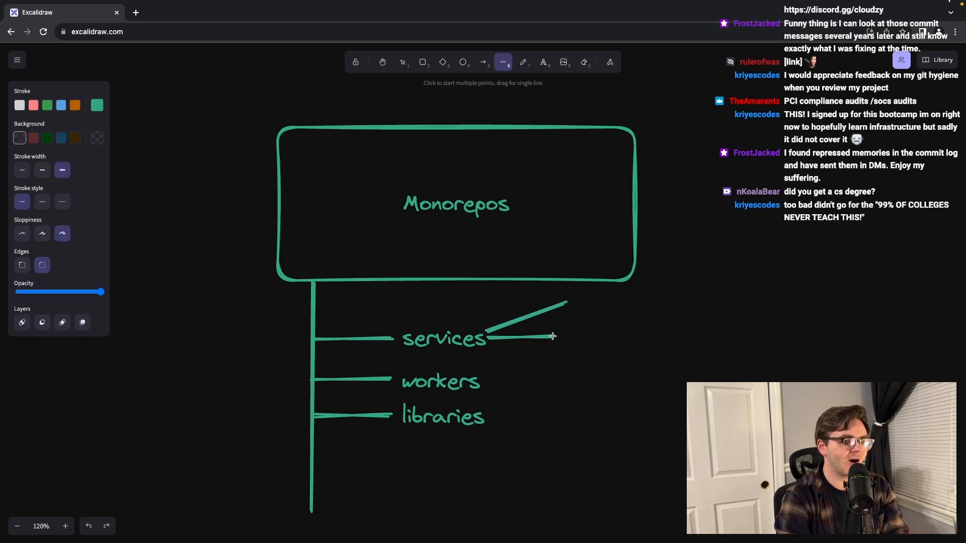
{"action": "left_click_drag", "start_coordinate": [493, 337], "coordinate": [557, 358]}
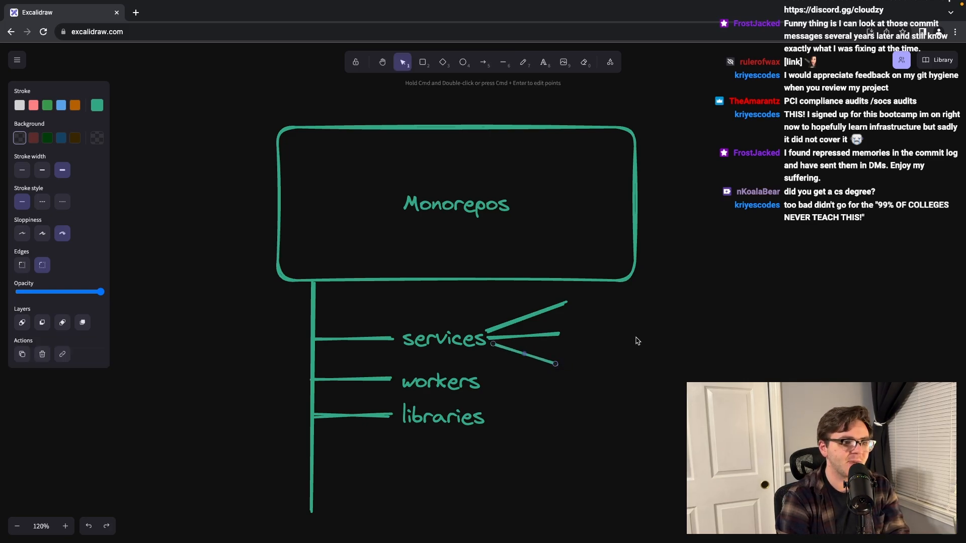
{"action": "type", "text": "service1"}
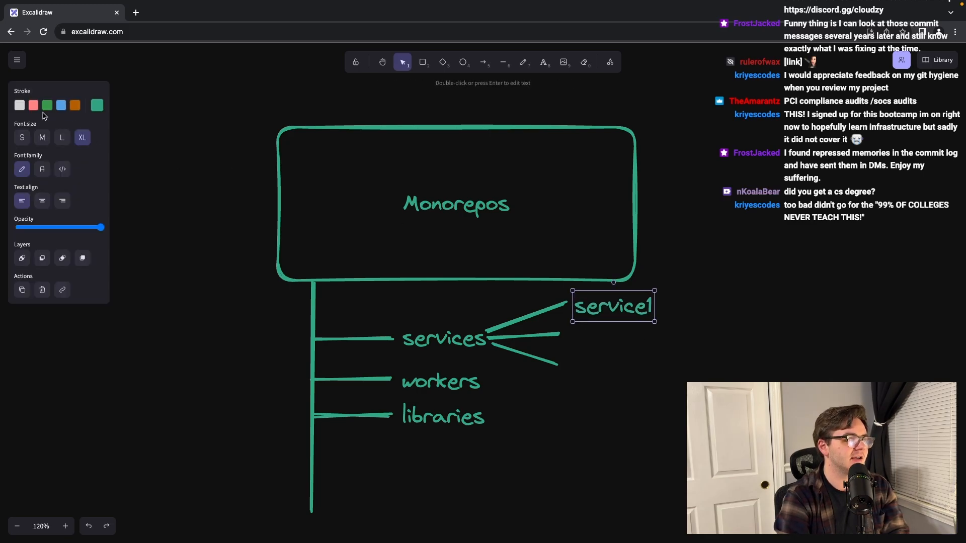
{"action": "left_click", "coordinate": [47, 105]}
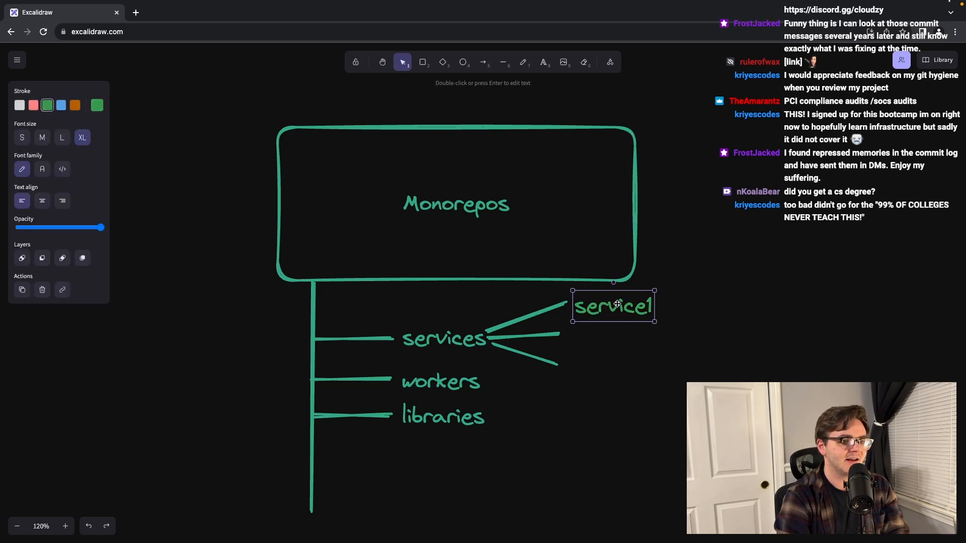
- Copy the label to the other branches as 'service2' in blue and 'service3' in pink
{"action": "left_click_drag", "start_coordinate": [612, 307], "coordinate": [614, 334]}
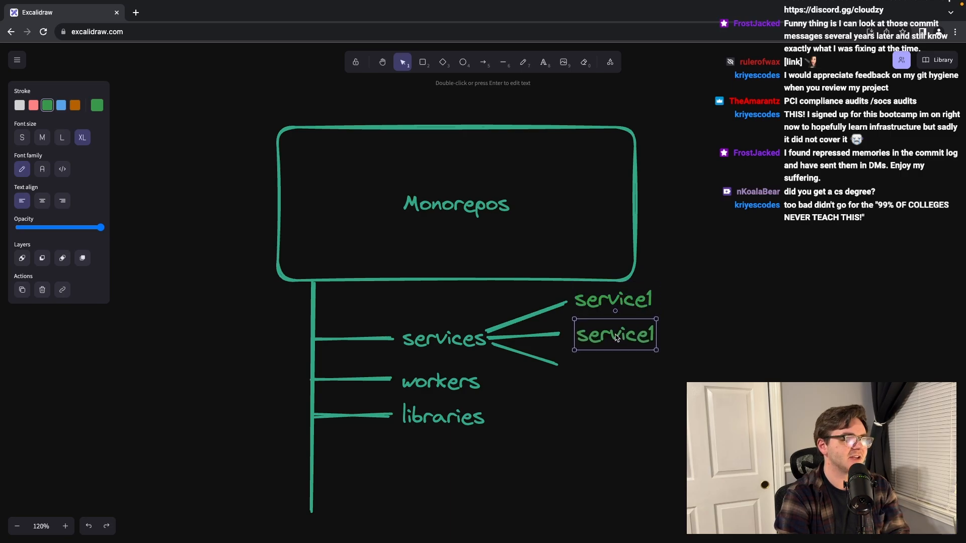
{"action": "double_click", "coordinate": [613, 334]}
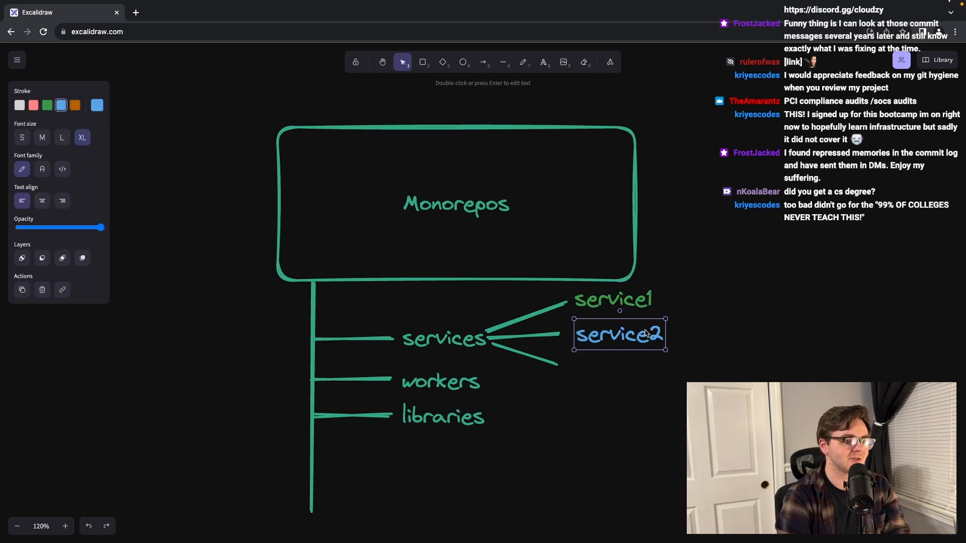
{"action": "type", "text": "service2"}
{"action": "type", "text": "service3"}
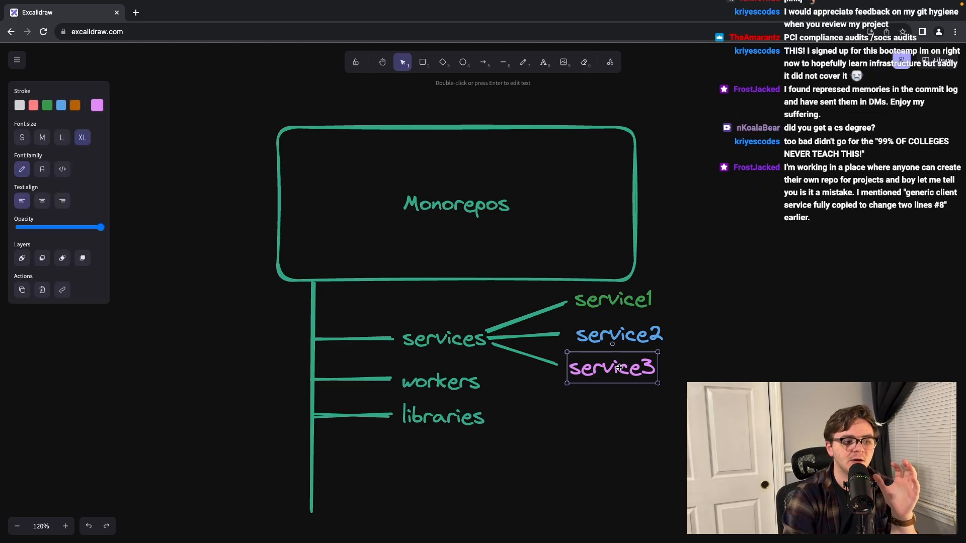
{"action": "left_click", "coordinate": [616, 334]}
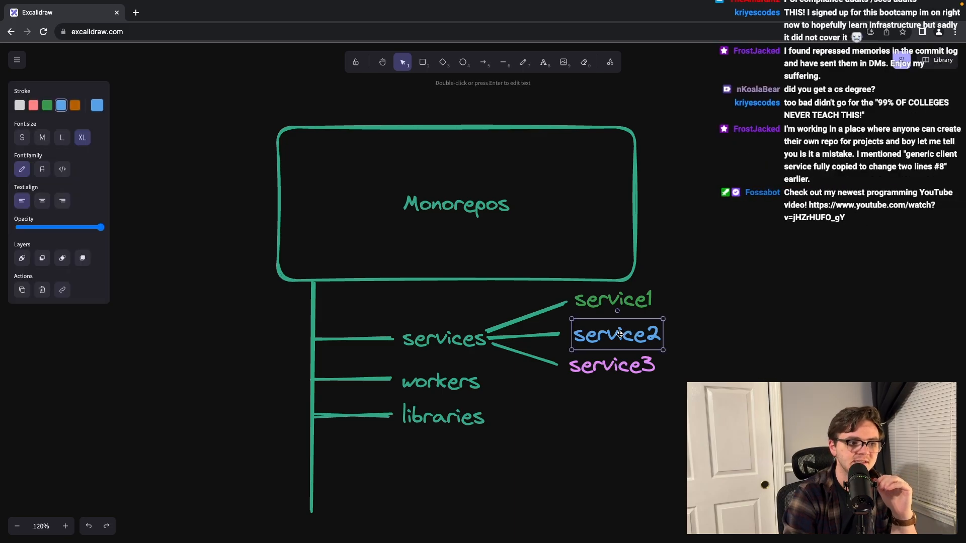
{"action": "left_click", "coordinate": [762, 353]}
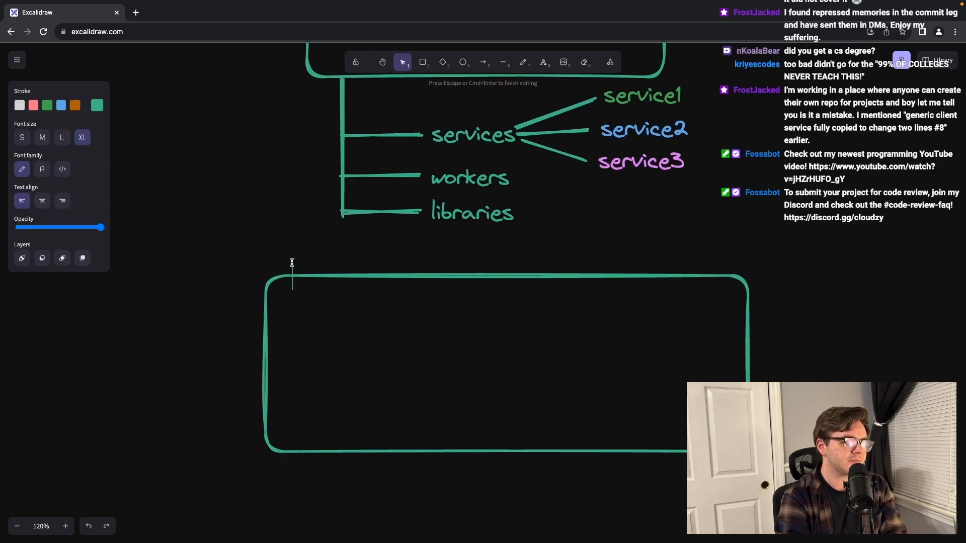
- Write the heading 'Benefit: reusability' above the rounded box beneath the tree
{"action": "type", "text": "Benefit: reusability"}
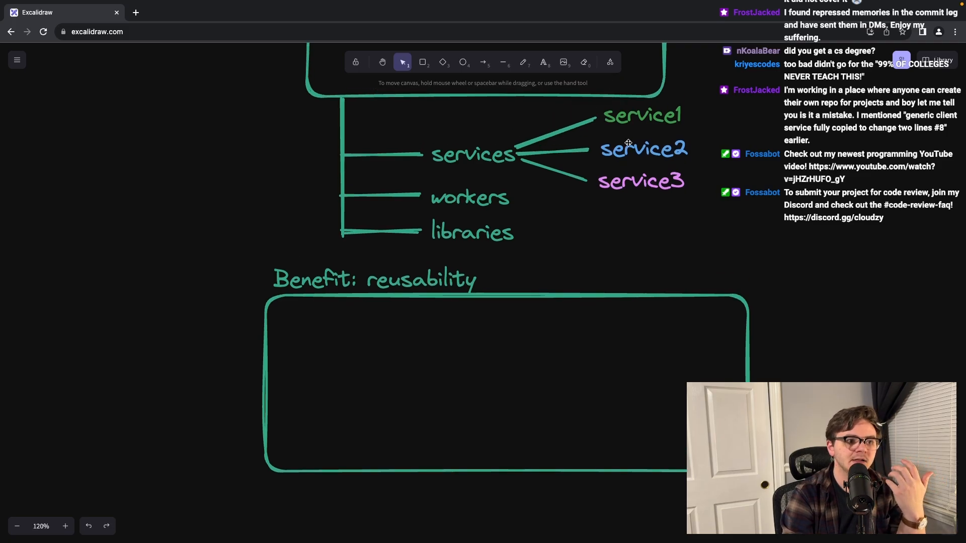
{"action": "left_click", "coordinate": [642, 149]}
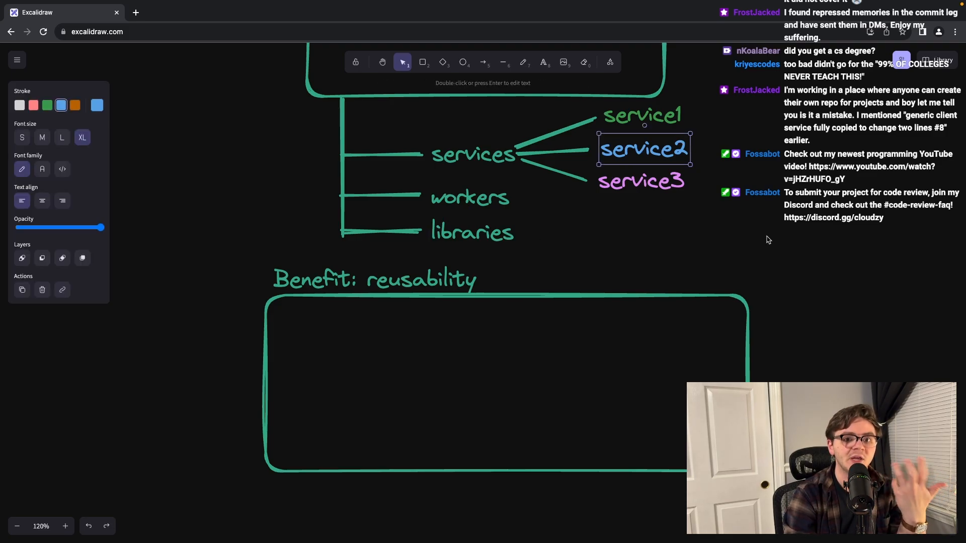
- List three benefits: 1. share code across teams, 2. easier CI/CD, 3. standardized processes
{"action": "type", "text": "1. Easier to share code across teams"}
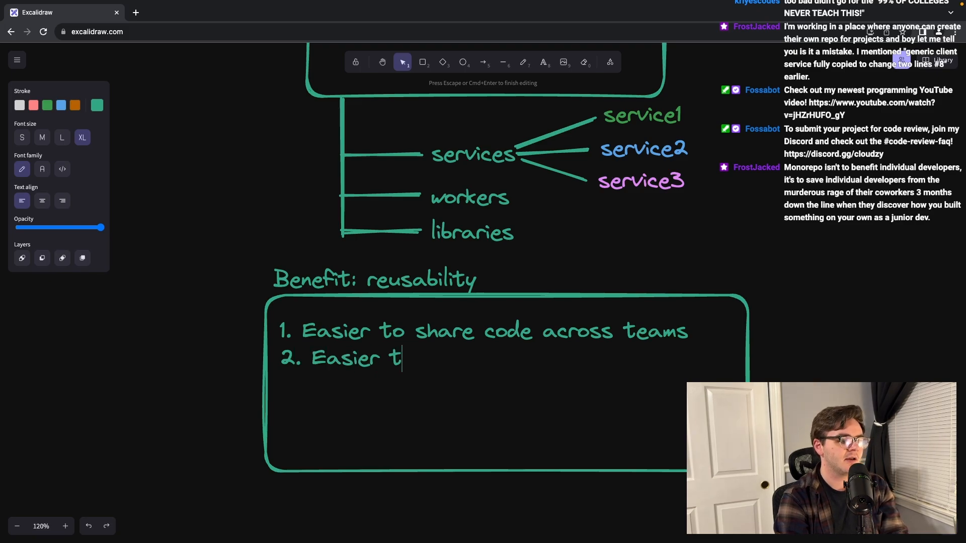
{"action": "type", "text": "o do CI/"}
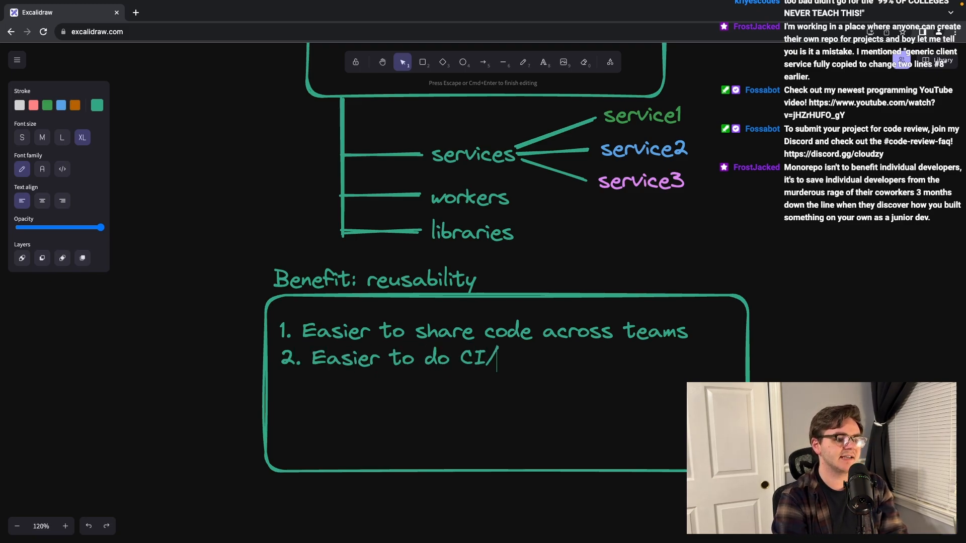
{"action": "type", "text": "CD"}
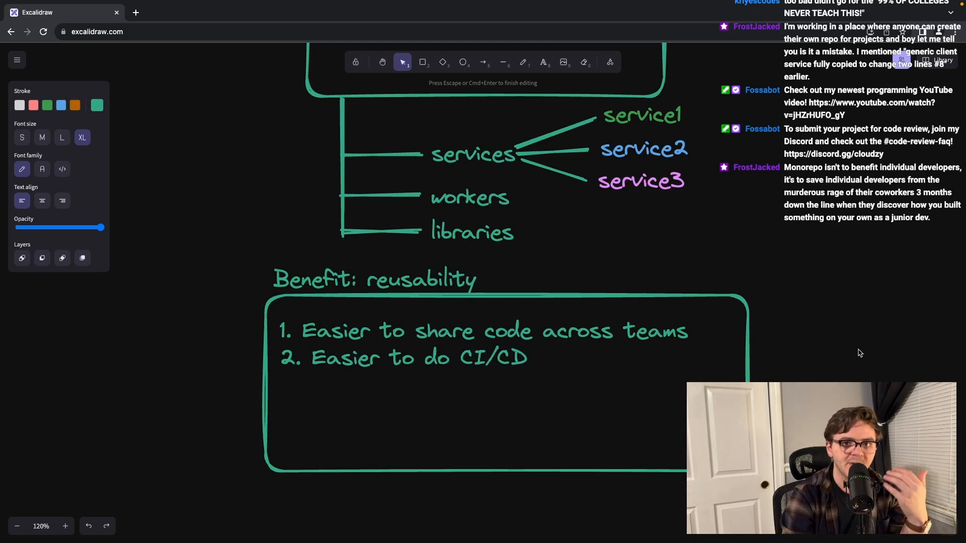
{"action": "mouse_move", "coordinate": [647, 312]}
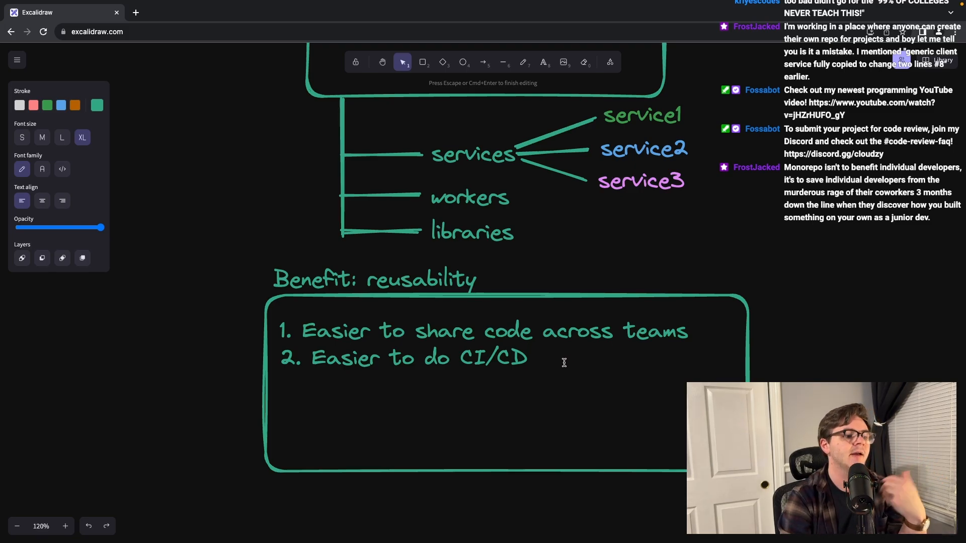
{"action": "type", "text": "3."}
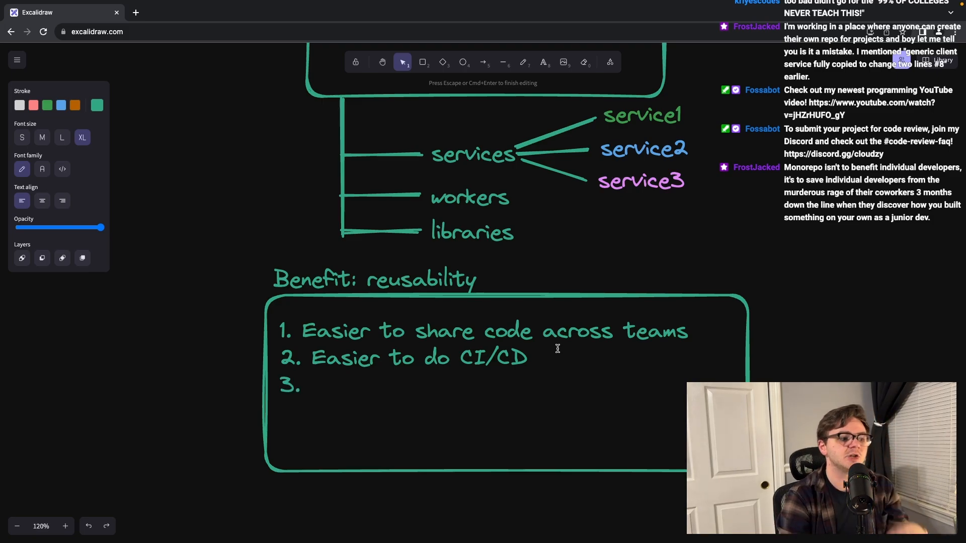
{"action": "type", "text": "Proc"}
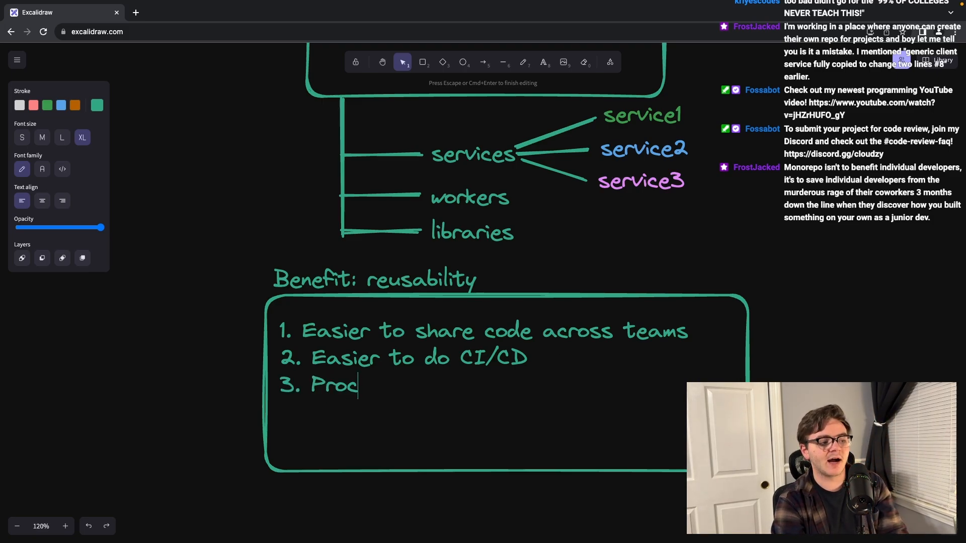
{"action": "type", "text": "esses can be standardized"}
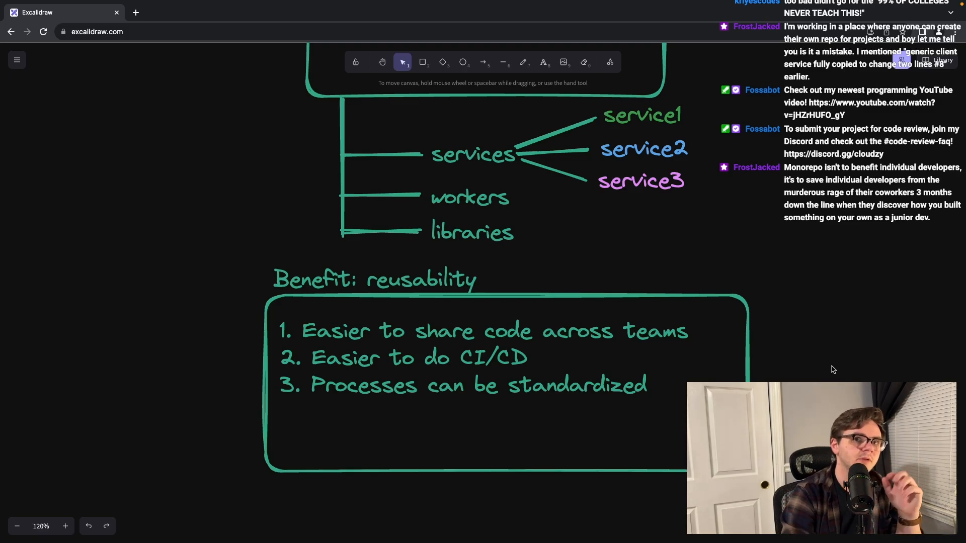
{"action": "mouse_move", "coordinate": [836, 329]}
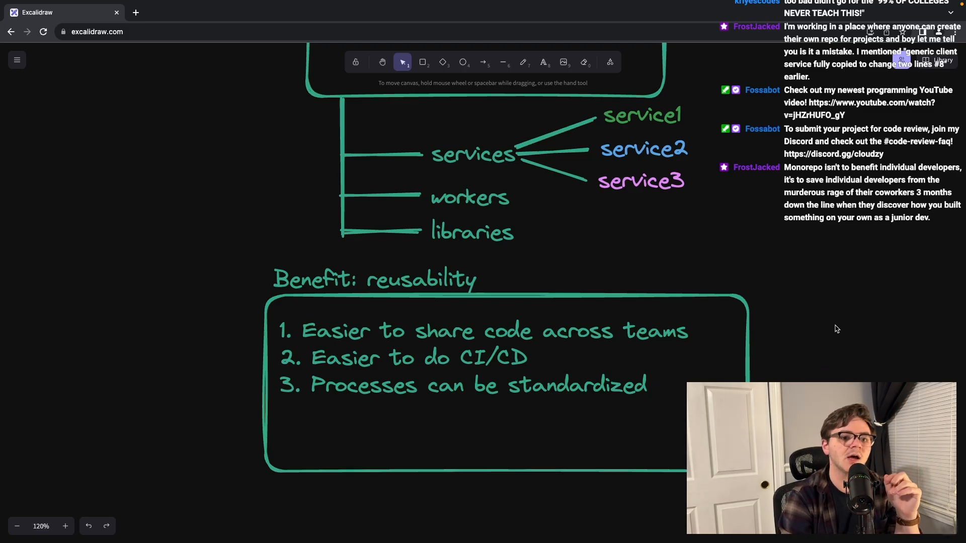
- Drag the benefits box's bottom edge upward so it fits snugly around the three-item list
{"action": "left_click", "coordinate": [484, 358]}
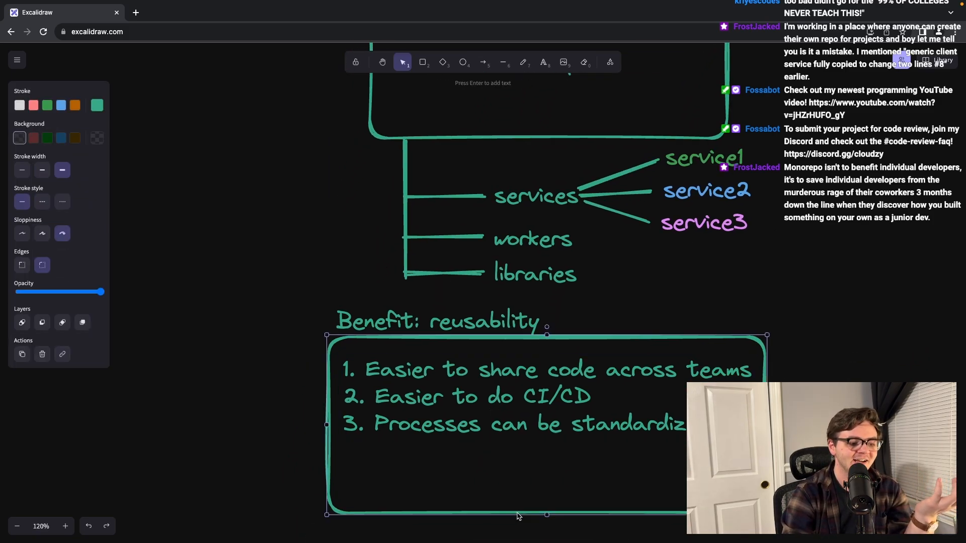
{"action": "left_click_drag", "start_coordinate": [547, 514], "coordinate": [546, 459]}
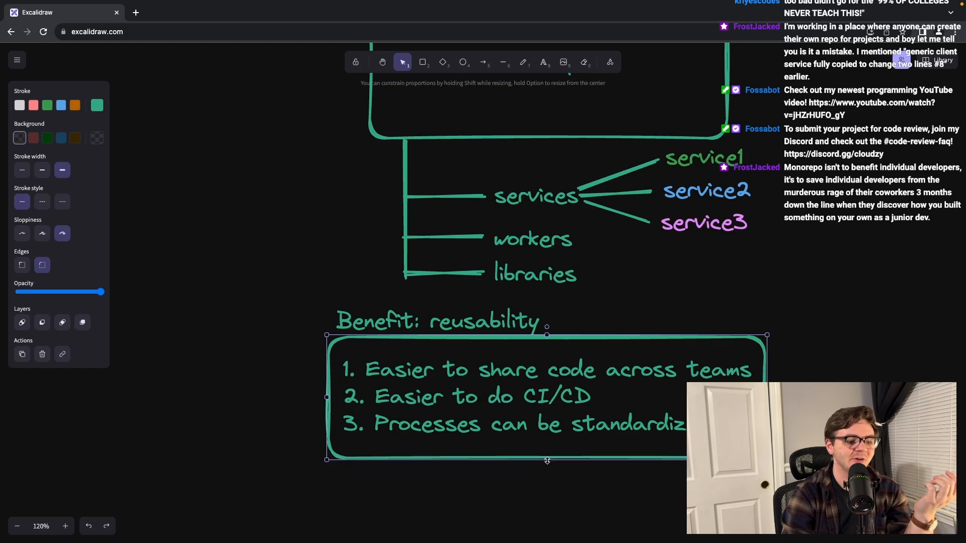